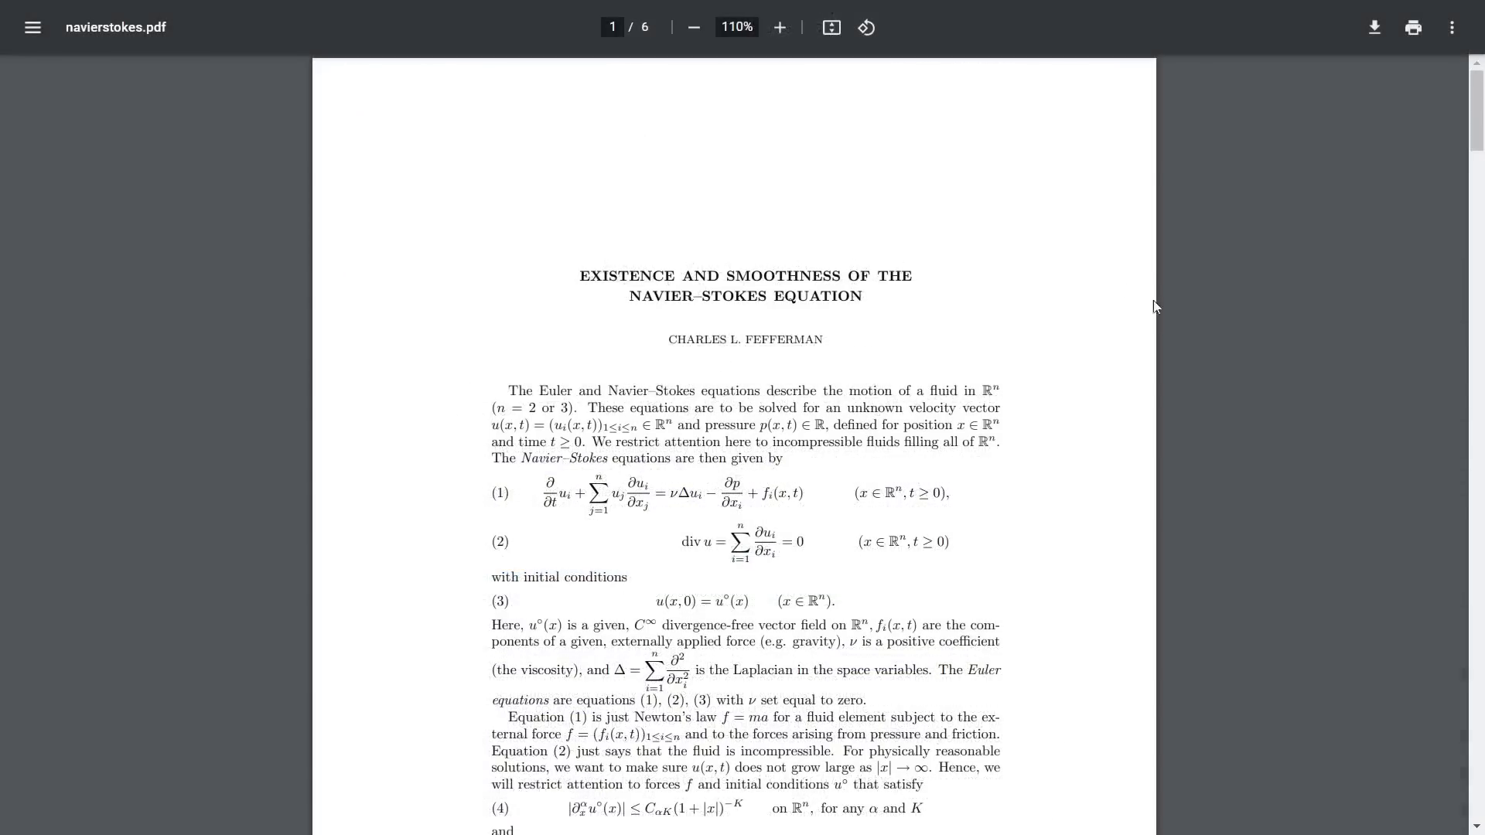
pyautogui.moveTo(1223, 273)
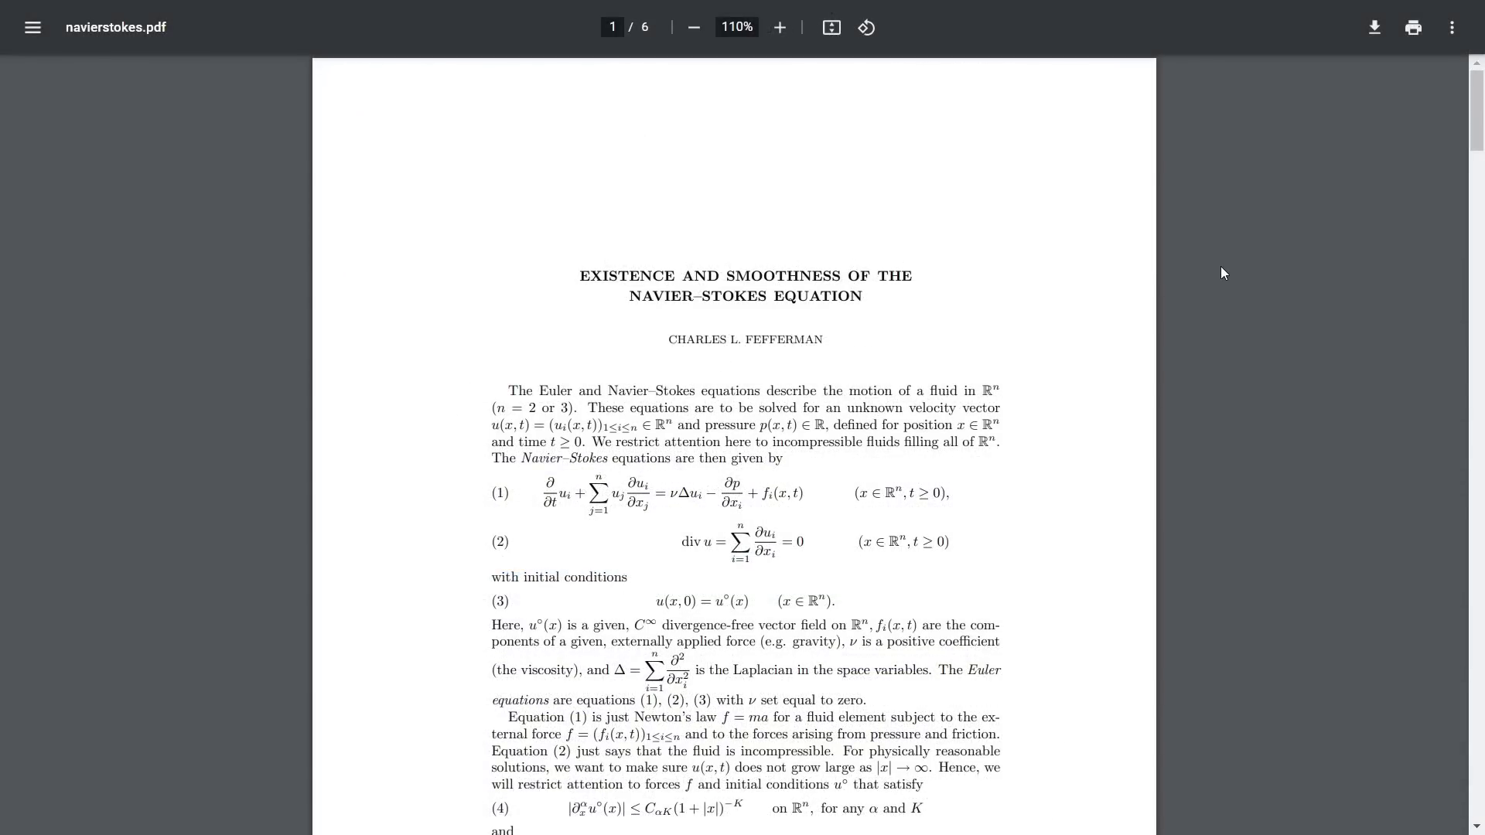
# - Scroll navierstokes.pdf from the title page down to the References on page 4
pyautogui.scroll(-3)
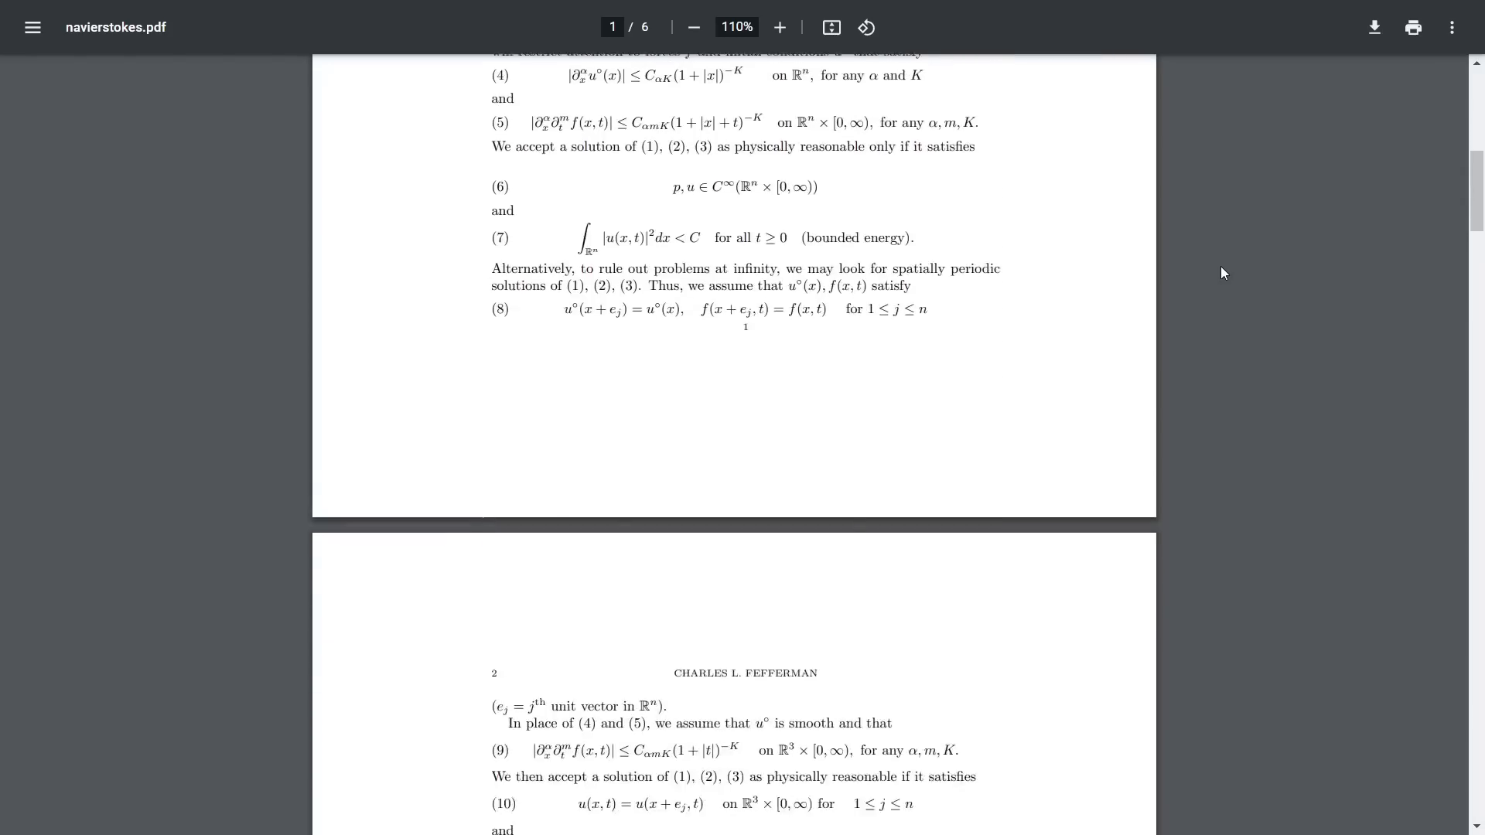
pyautogui.scroll(-3)
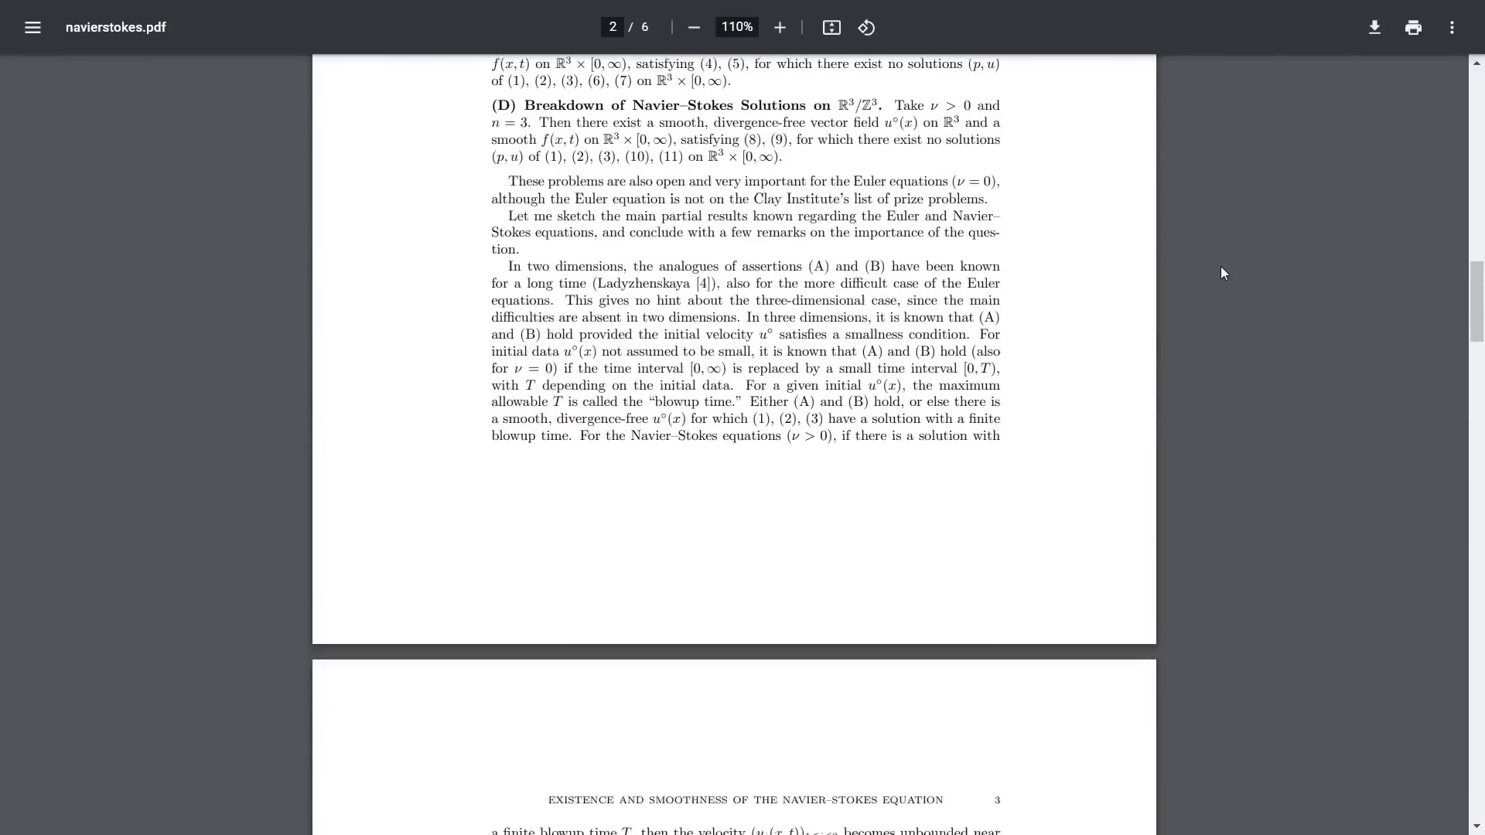
pyautogui.scroll(-3)
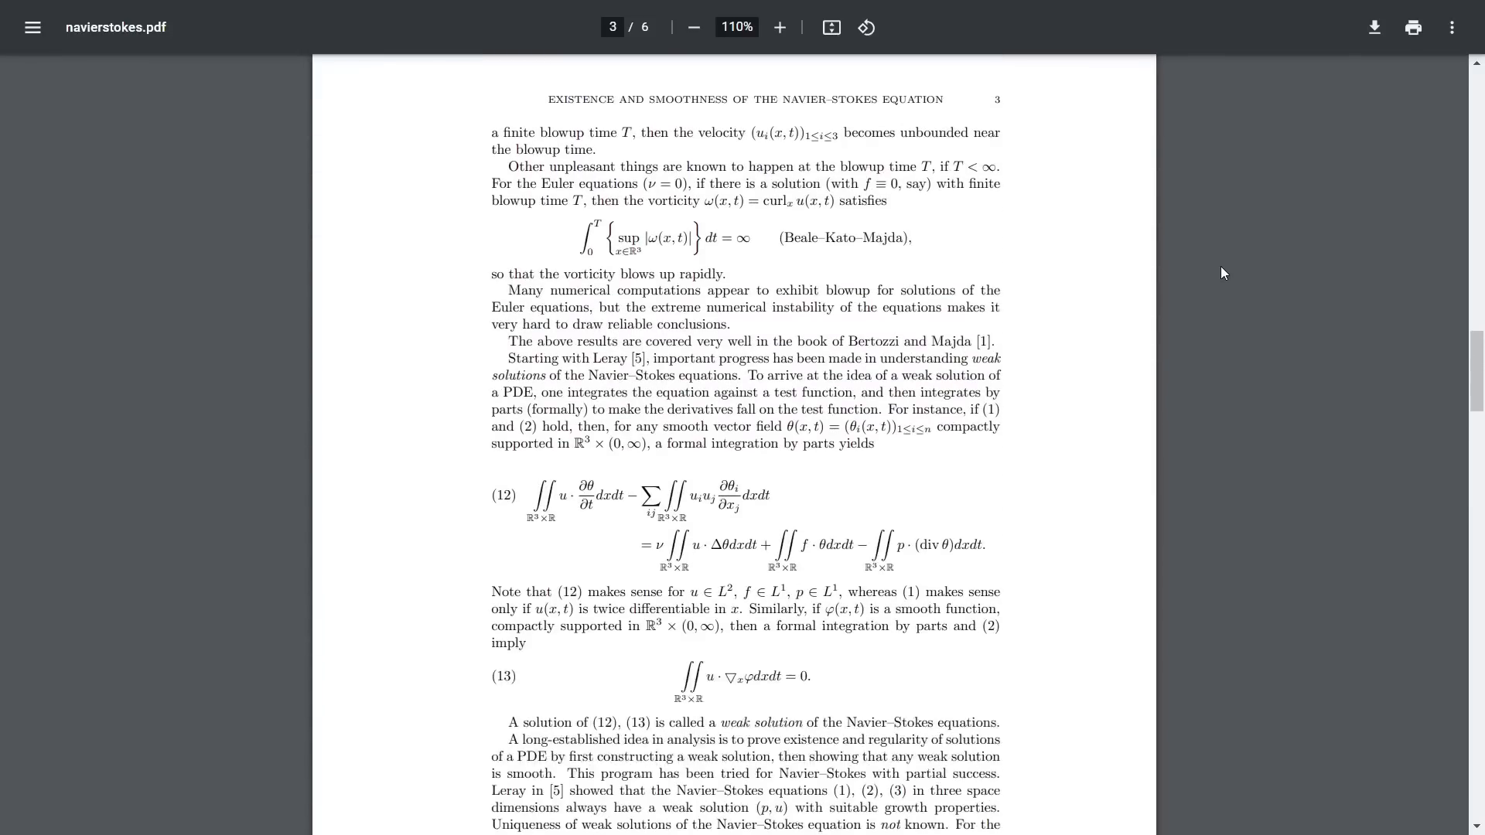
pyautogui.scroll(-3)
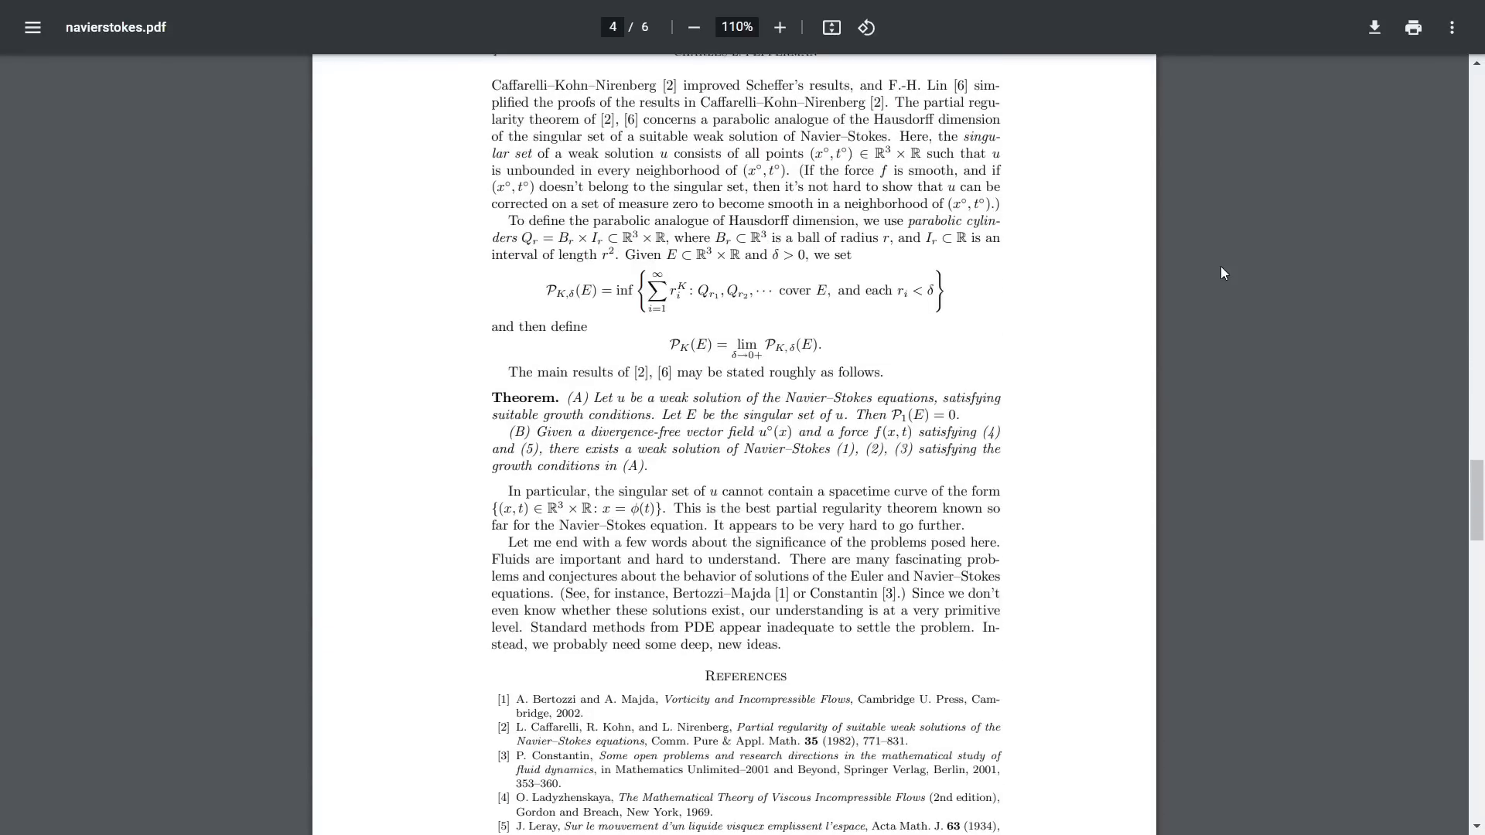
pyautogui.scroll(-3)
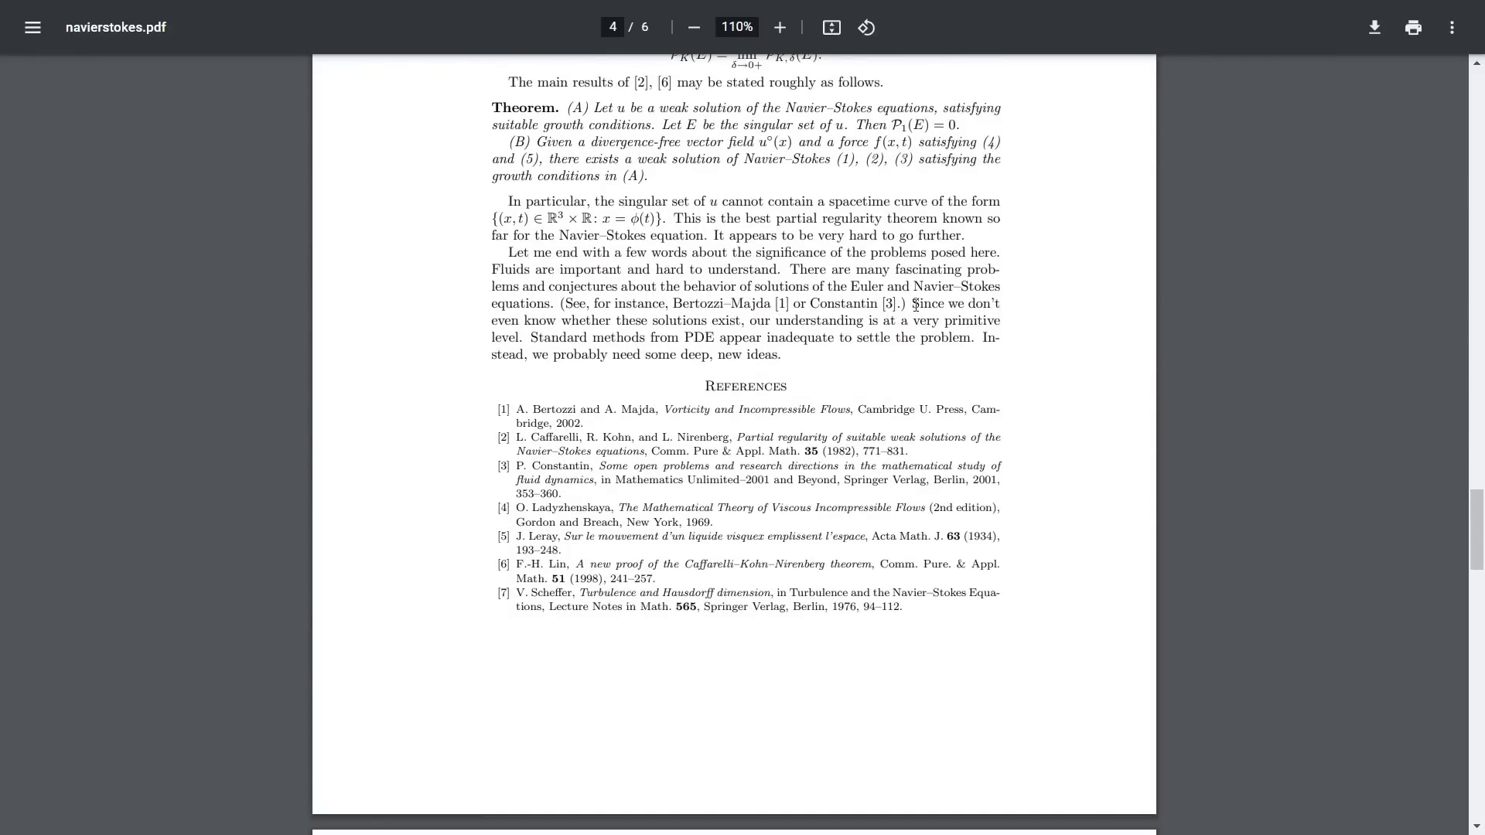
pyautogui.moveTo(912, 303); pyautogui.dragTo(767, 320)
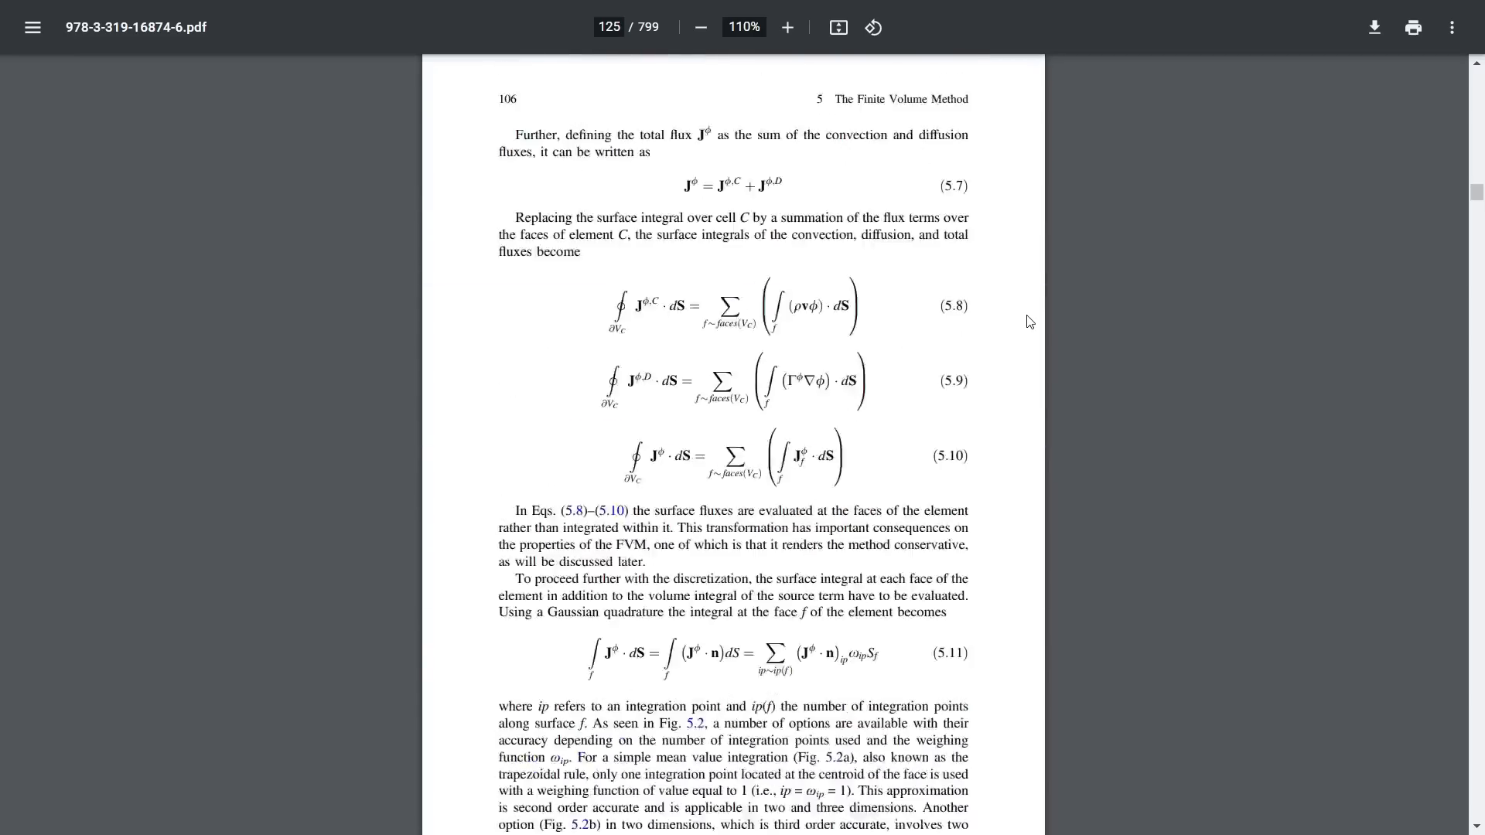
# - Scroll Chapter 5 of the finite volume textbook from page 125 toward page 150
pyautogui.scroll(-3)
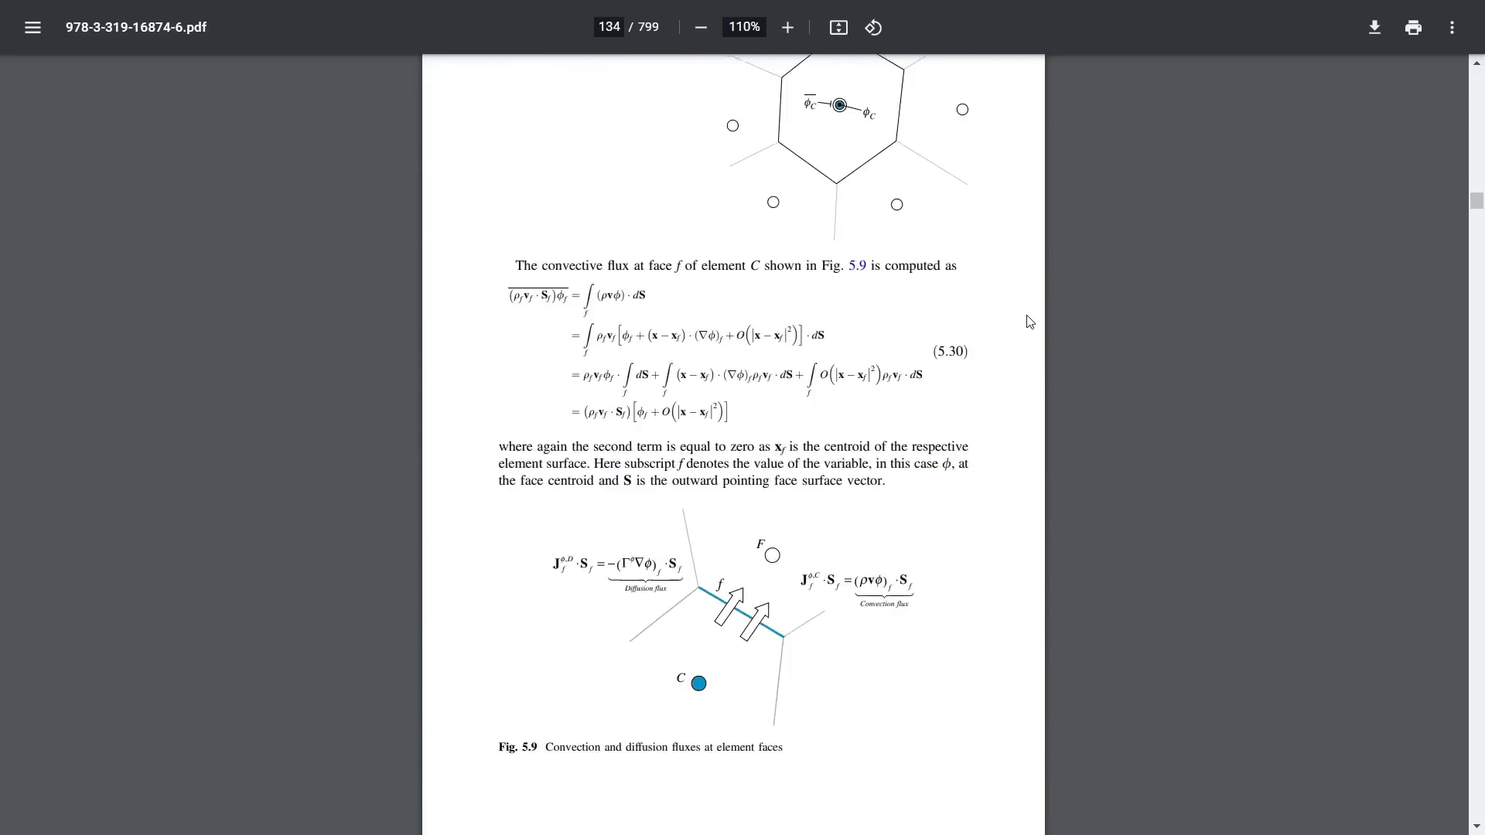
pyautogui.scroll(-3)
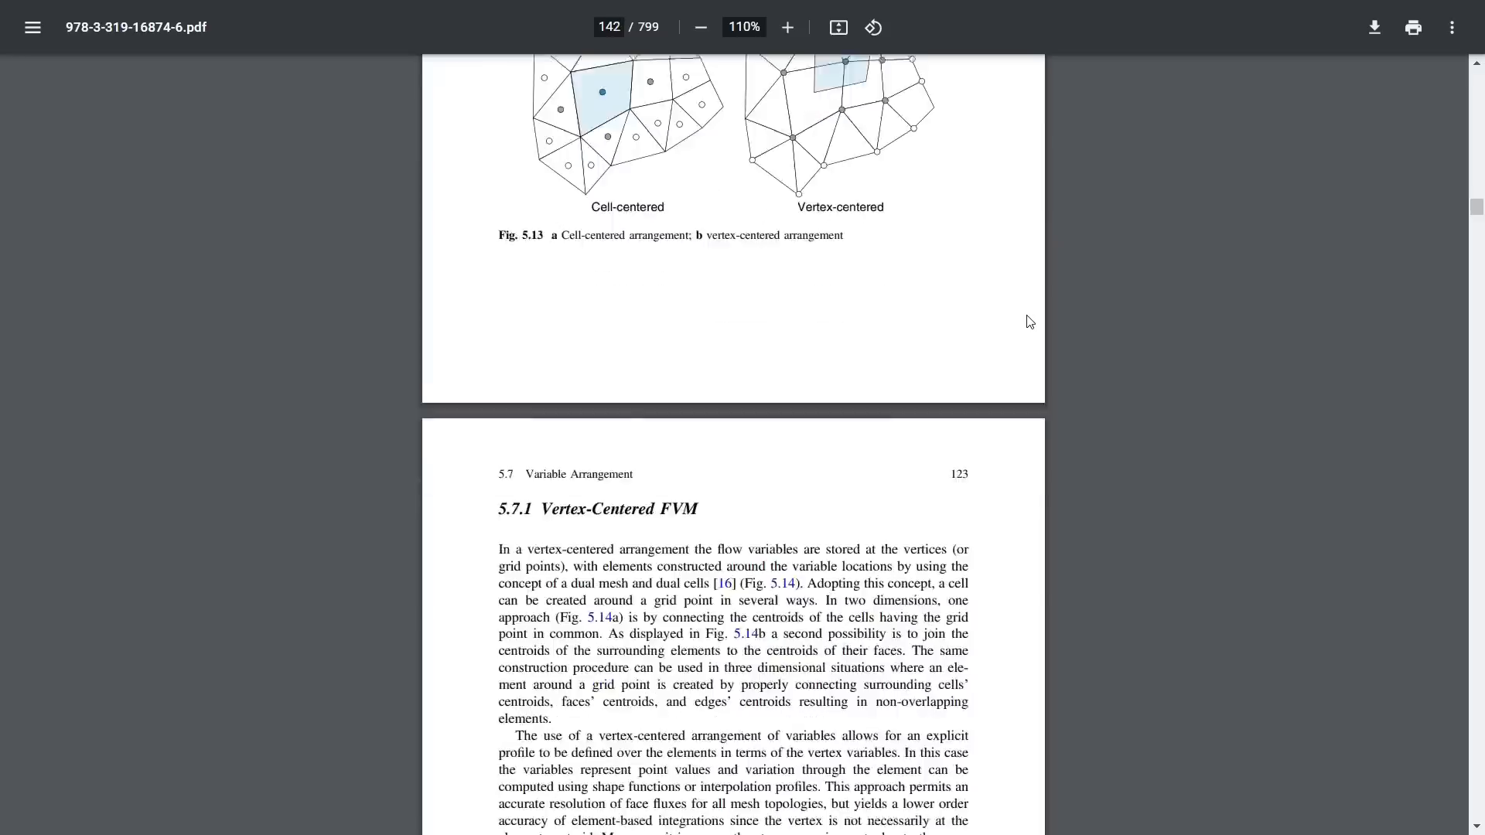
pyautogui.scroll(-3)
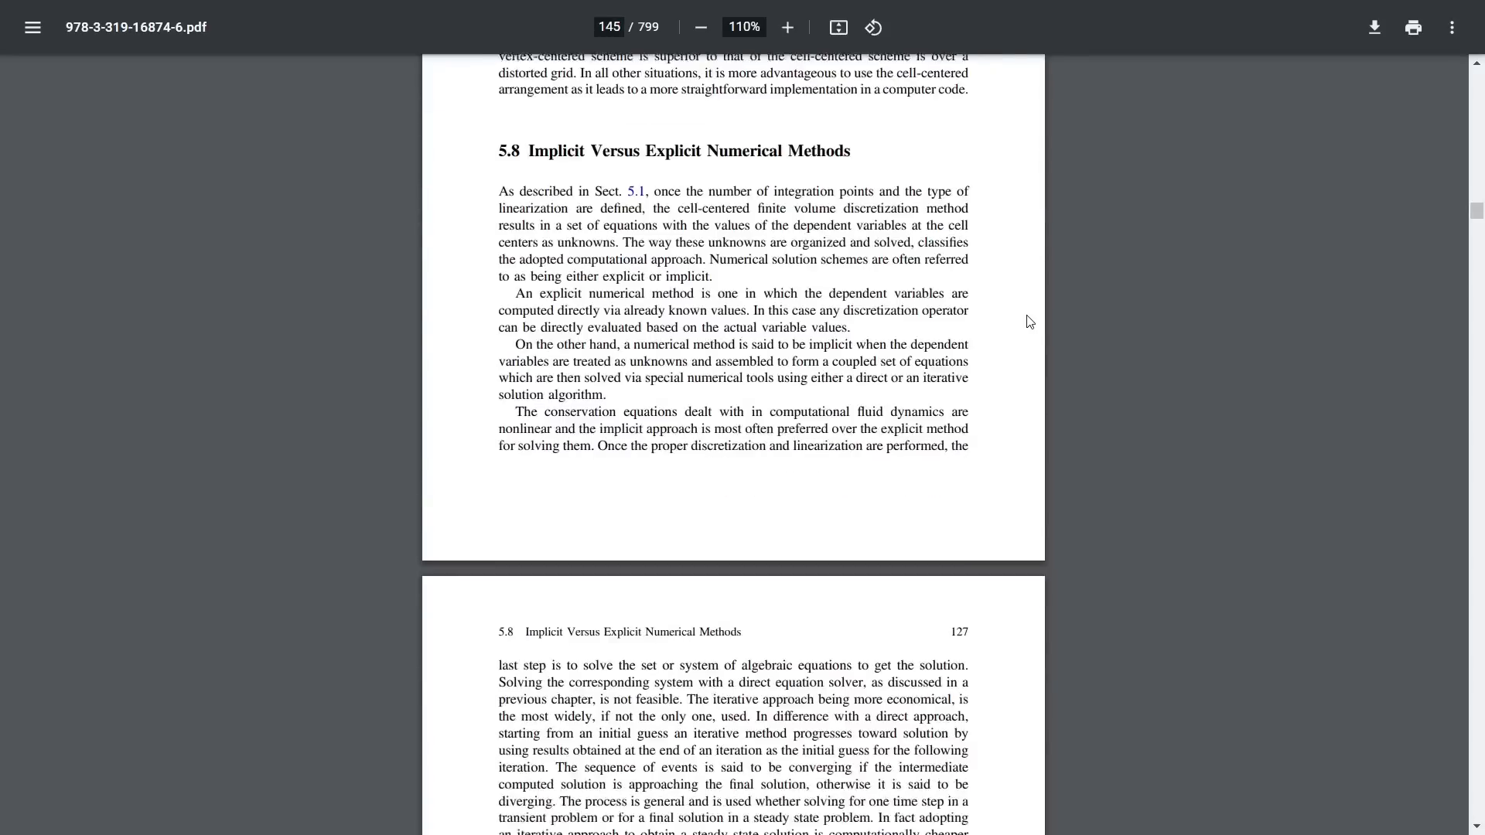
pyautogui.scroll(-3)
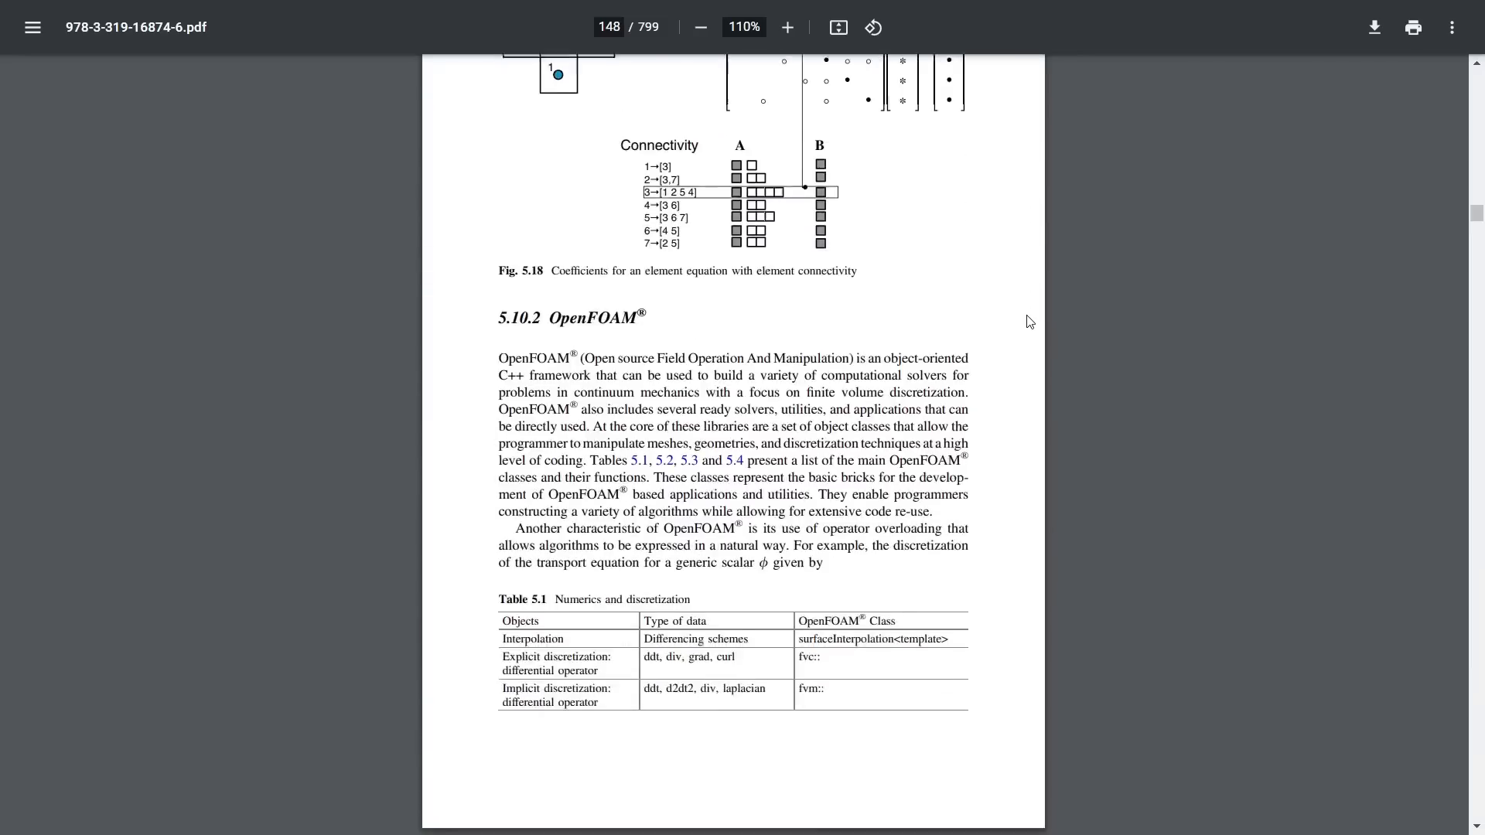
pyautogui.scroll(-3)
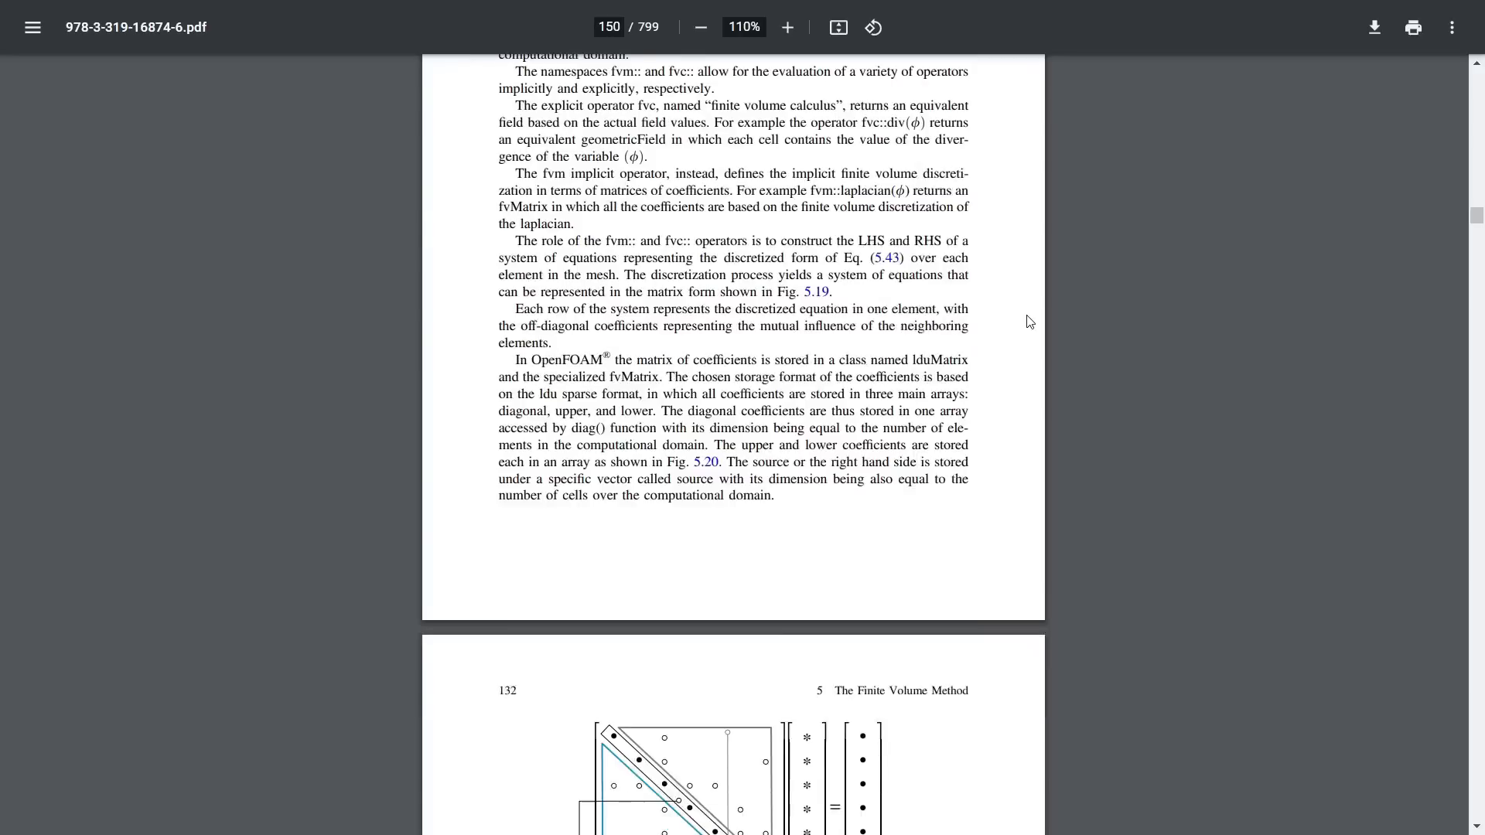
pyautogui.scroll(-3)
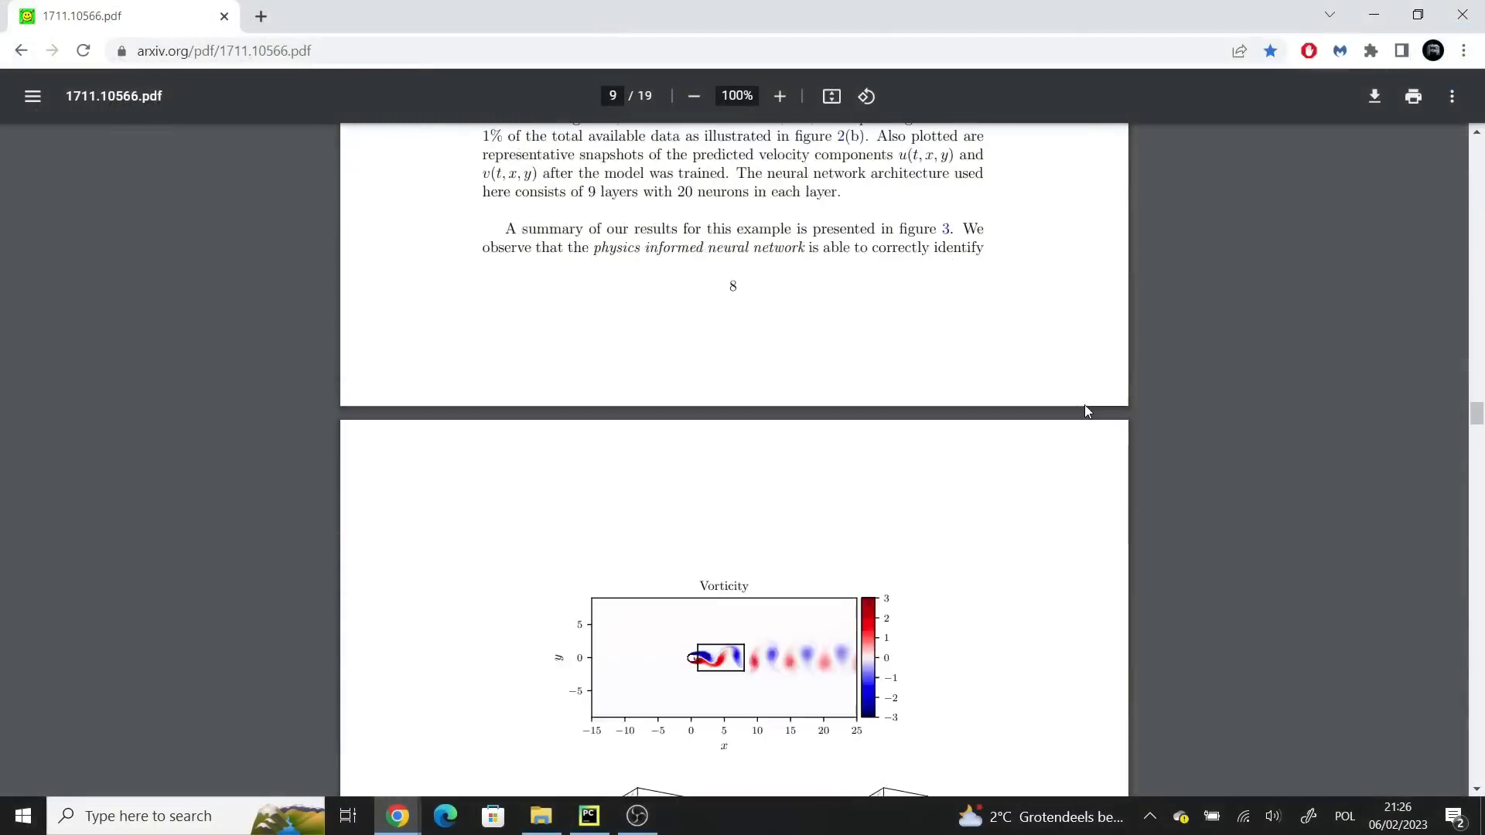
# - Scroll arXiv 1711.10566 to the vorticity figure and Figure 2 on page 9
pyautogui.scroll(-3)
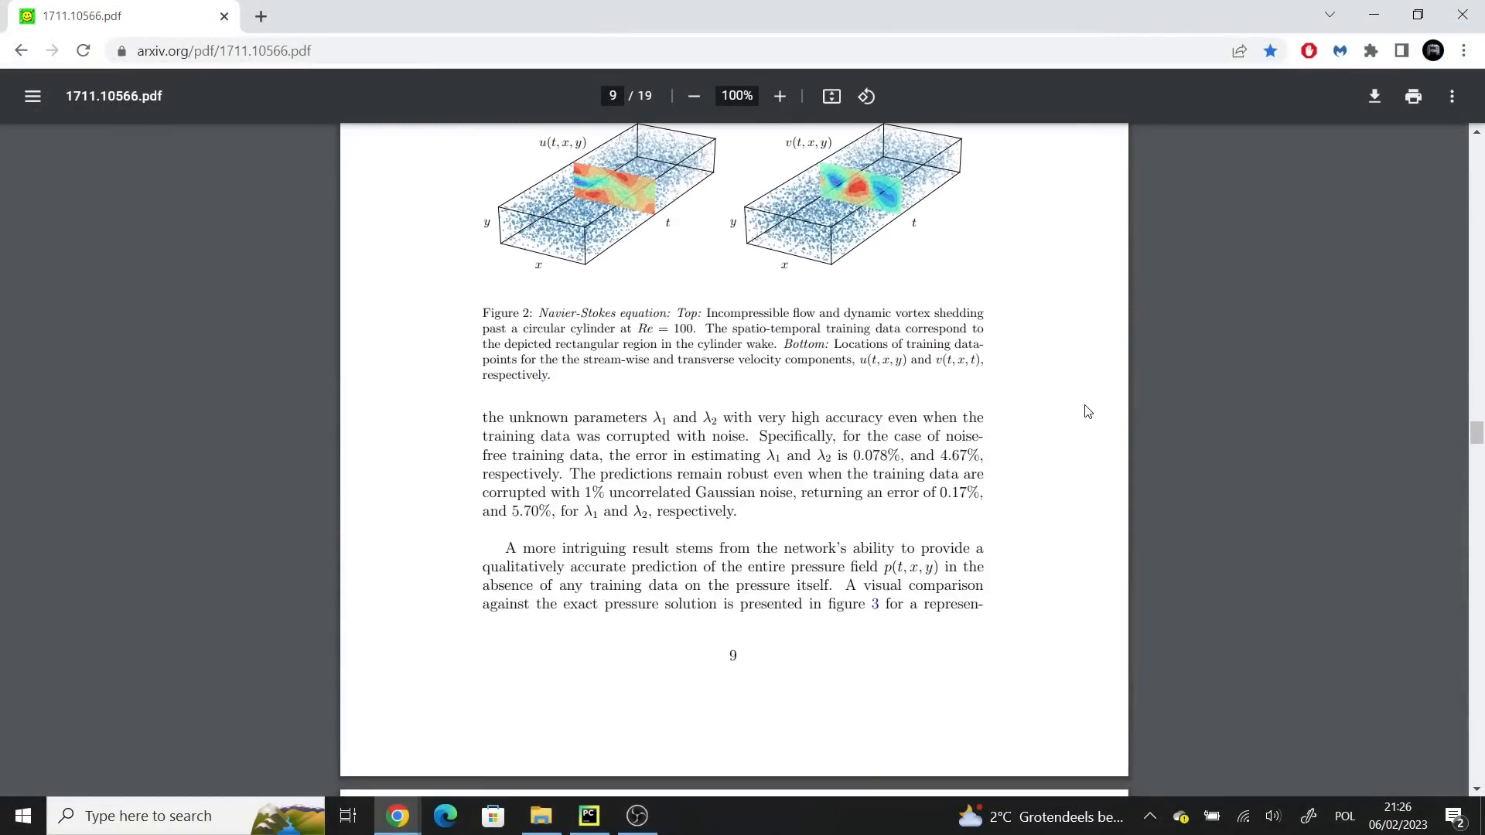
pyautogui.scroll(-3)
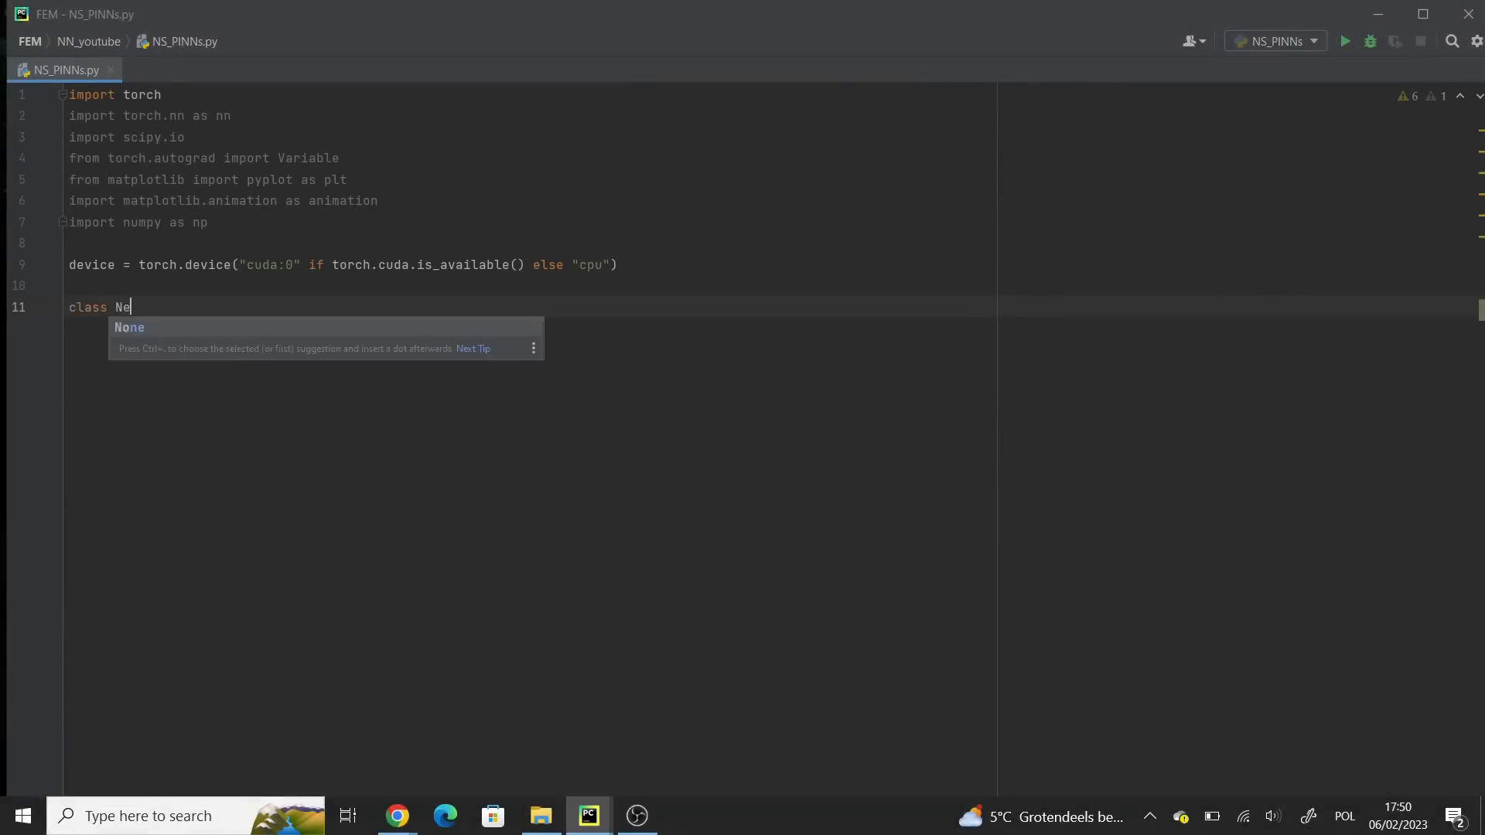
# - Define class Net(nn.Module) with super().__init__() and hidden_layer1 = nn.Linear(3, 20)
pyautogui.write('t(nn.Module):')
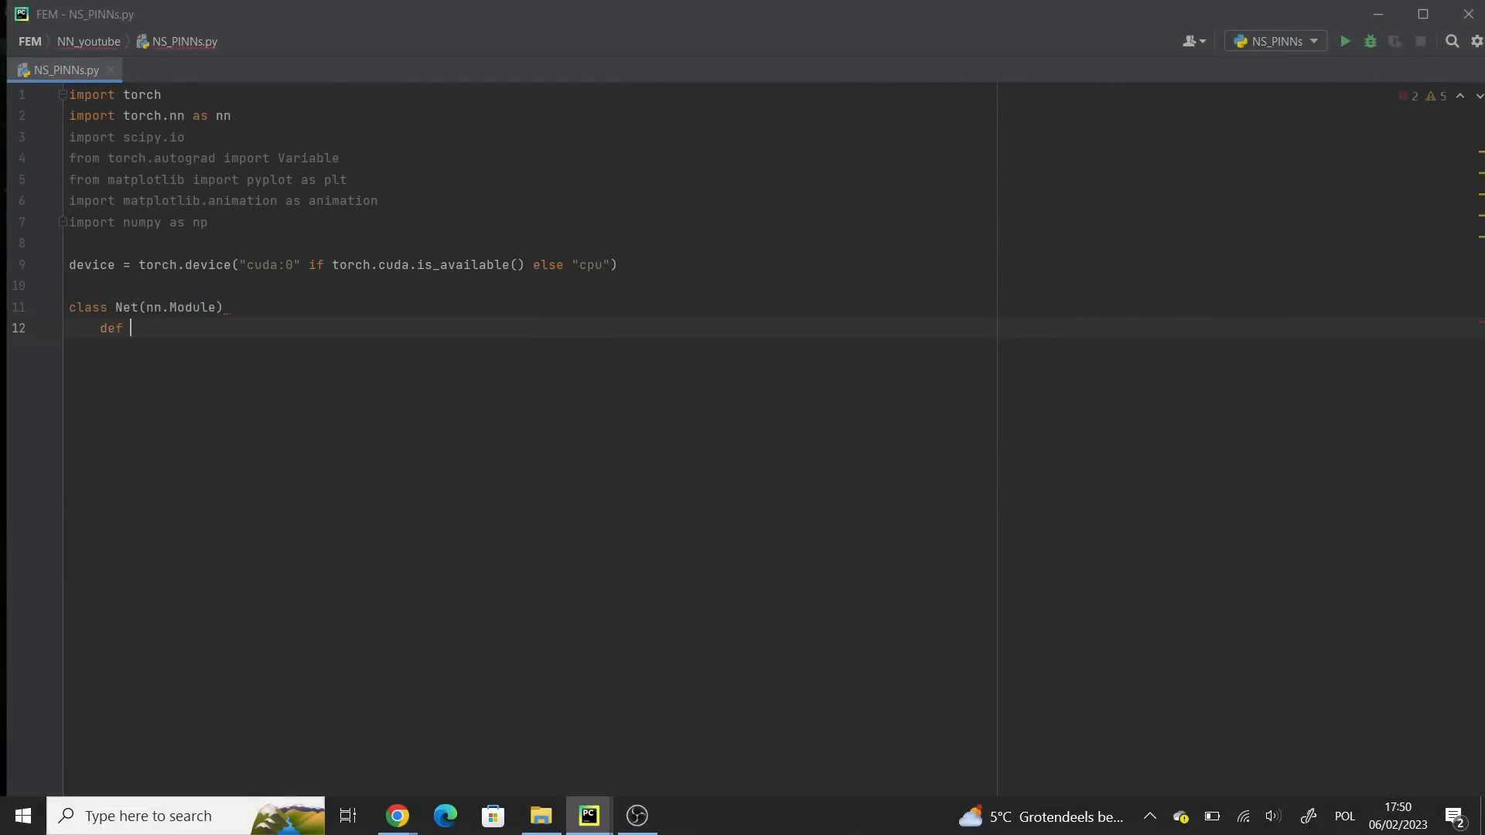
pyautogui.write('__init__(self):')
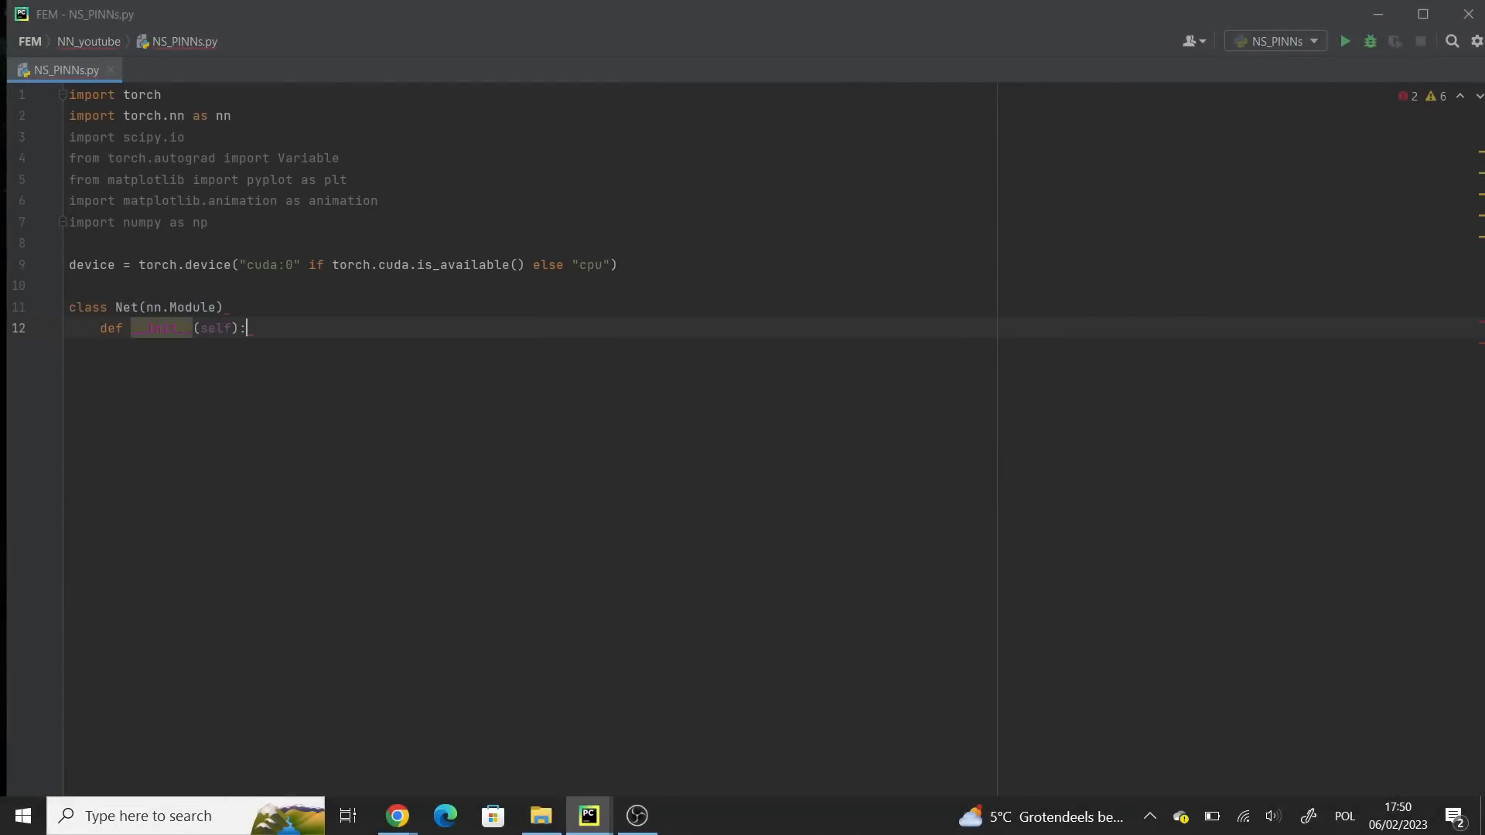
pyautogui.write('super().__init__()')
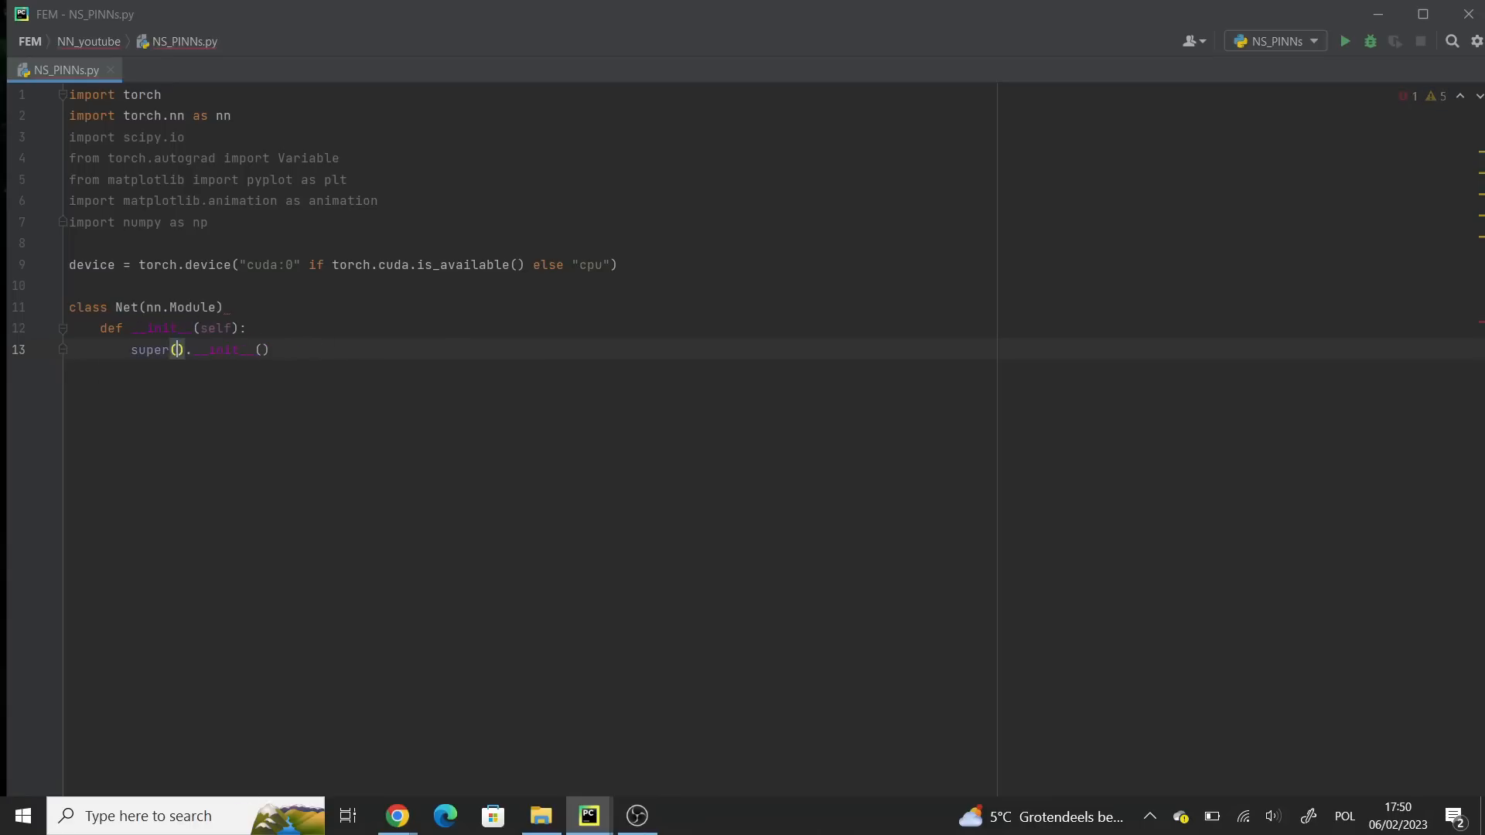
pyautogui.write('self.hidde')
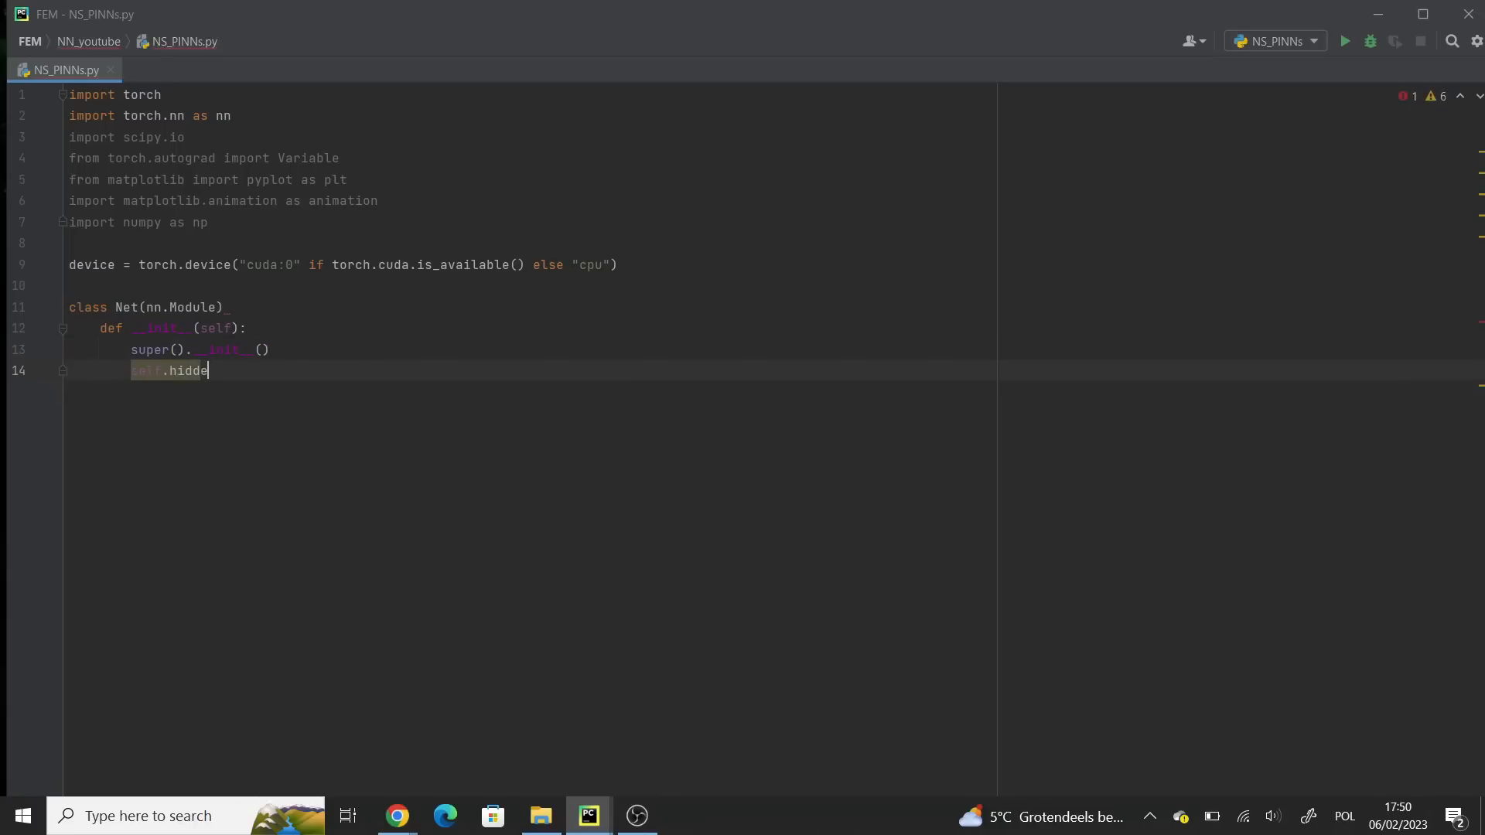
pyautogui.write('n_layer1 =')
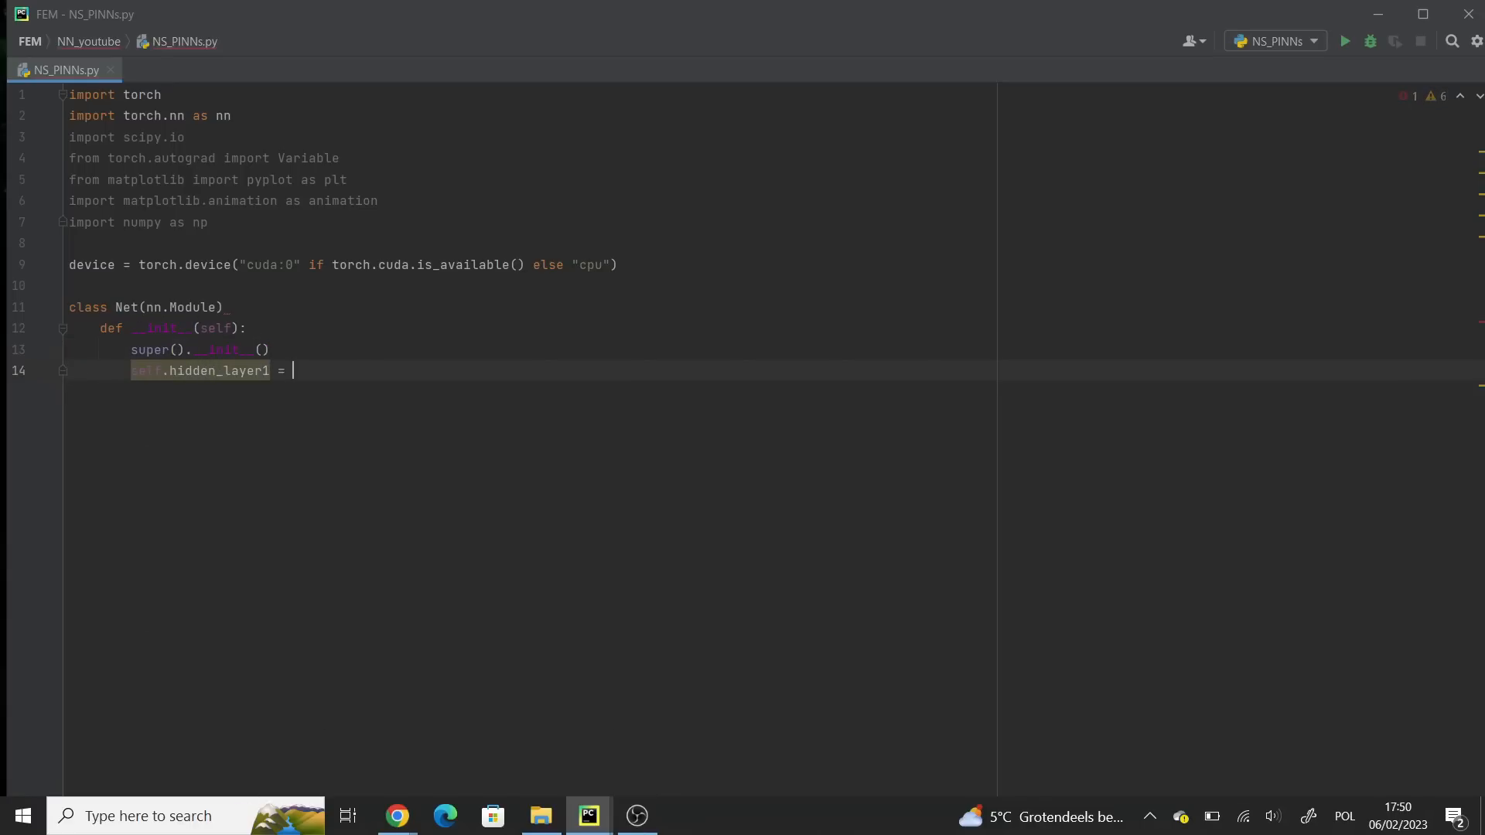
pyautogui.write('nn.Linear(3, 20)')
pyautogui.write('net = n')
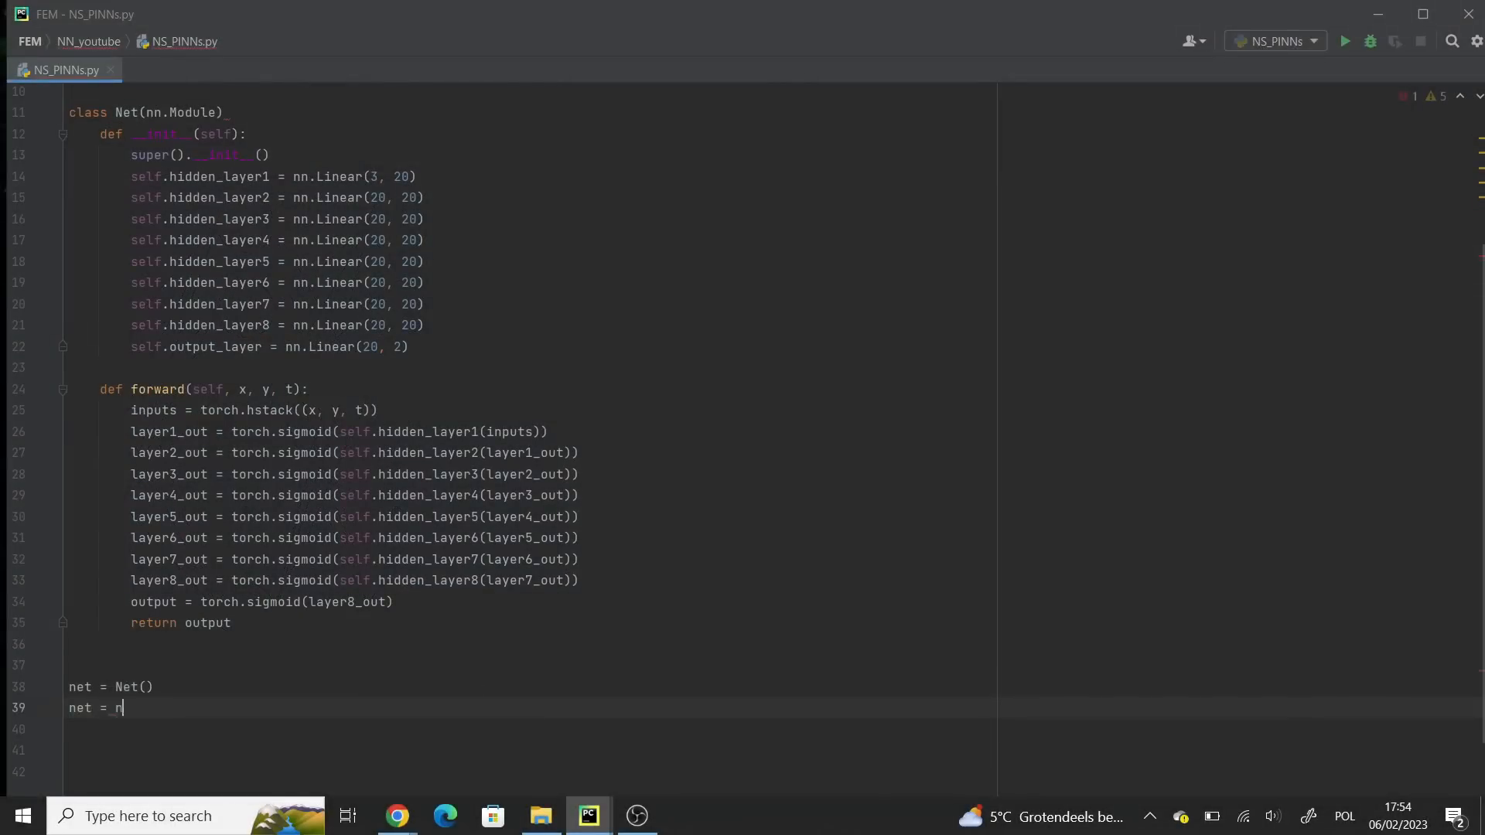
# - Move net to the device and extract psi and p with their autograd derivatives
pyautogui.write('et.to(device)')
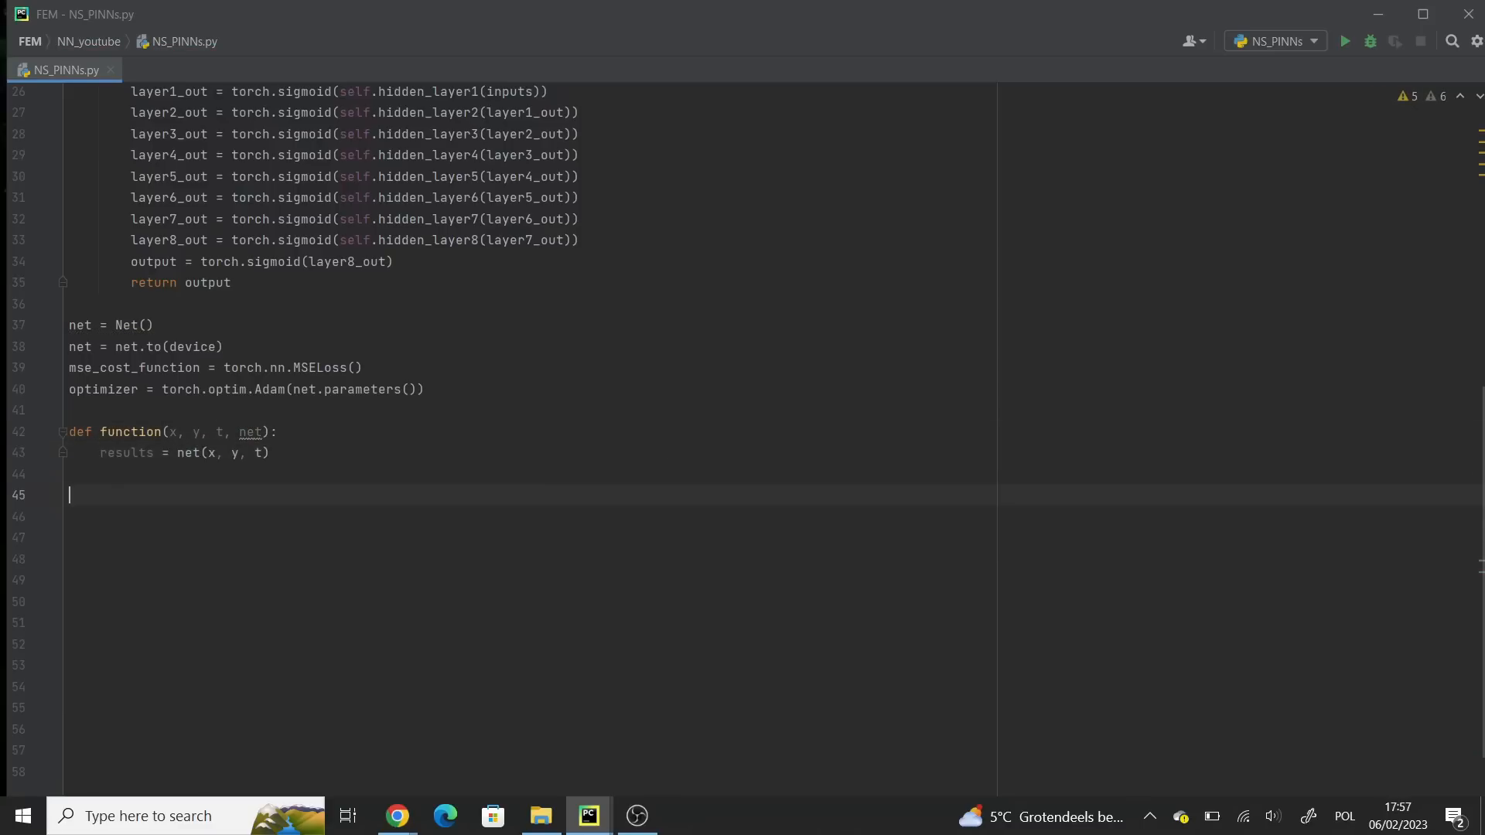
pyautogui.write('psi, p = results[:, 0:1], results[:, 1:2]')
pyautogui.click(531, 559)
pyautogui.write('u = torch.aut')
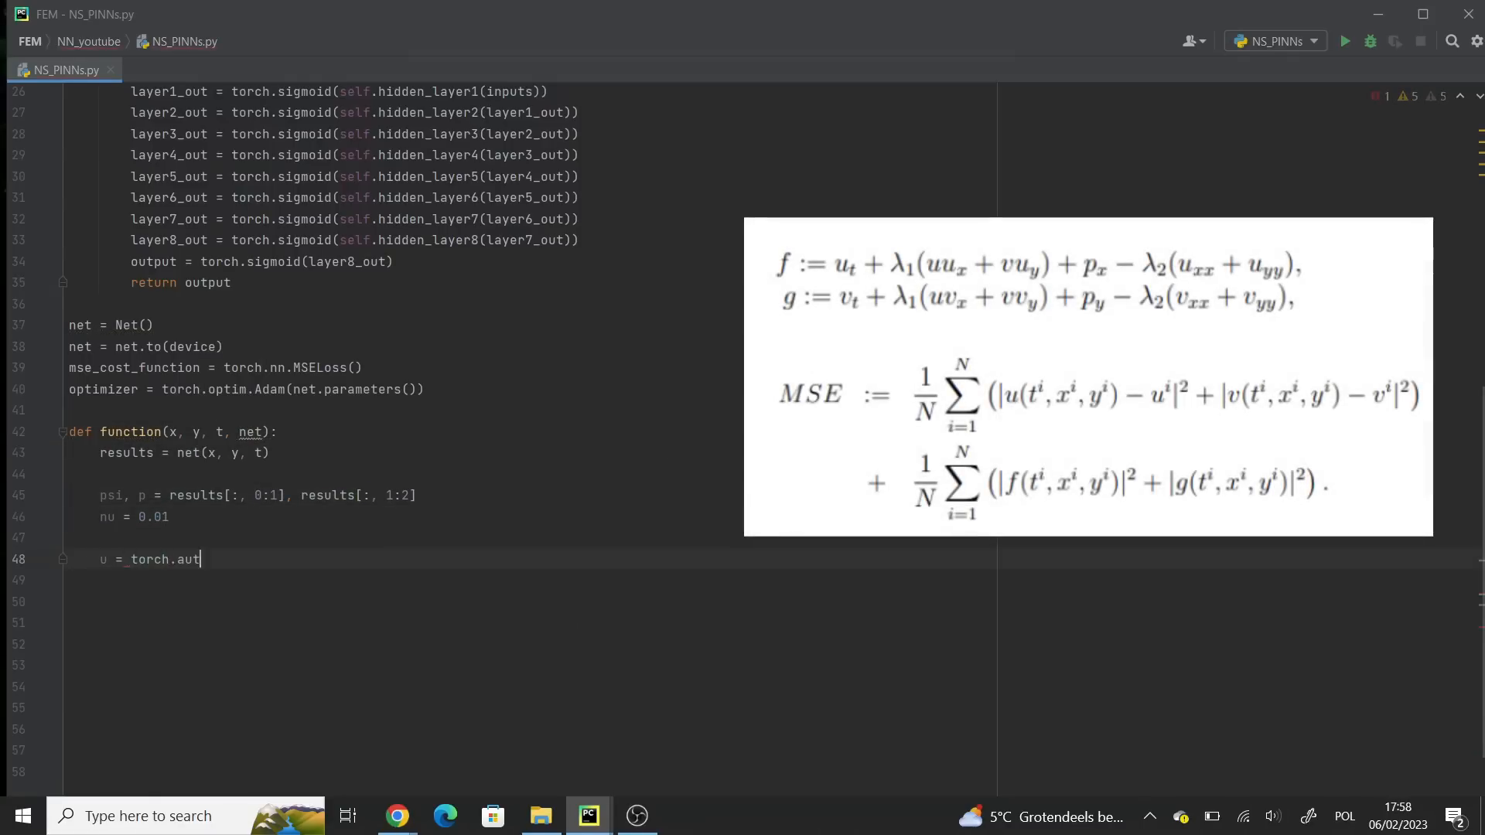
pyautogui.write('ograd.grad(psi.sum(), y, create_graph=True)[]')
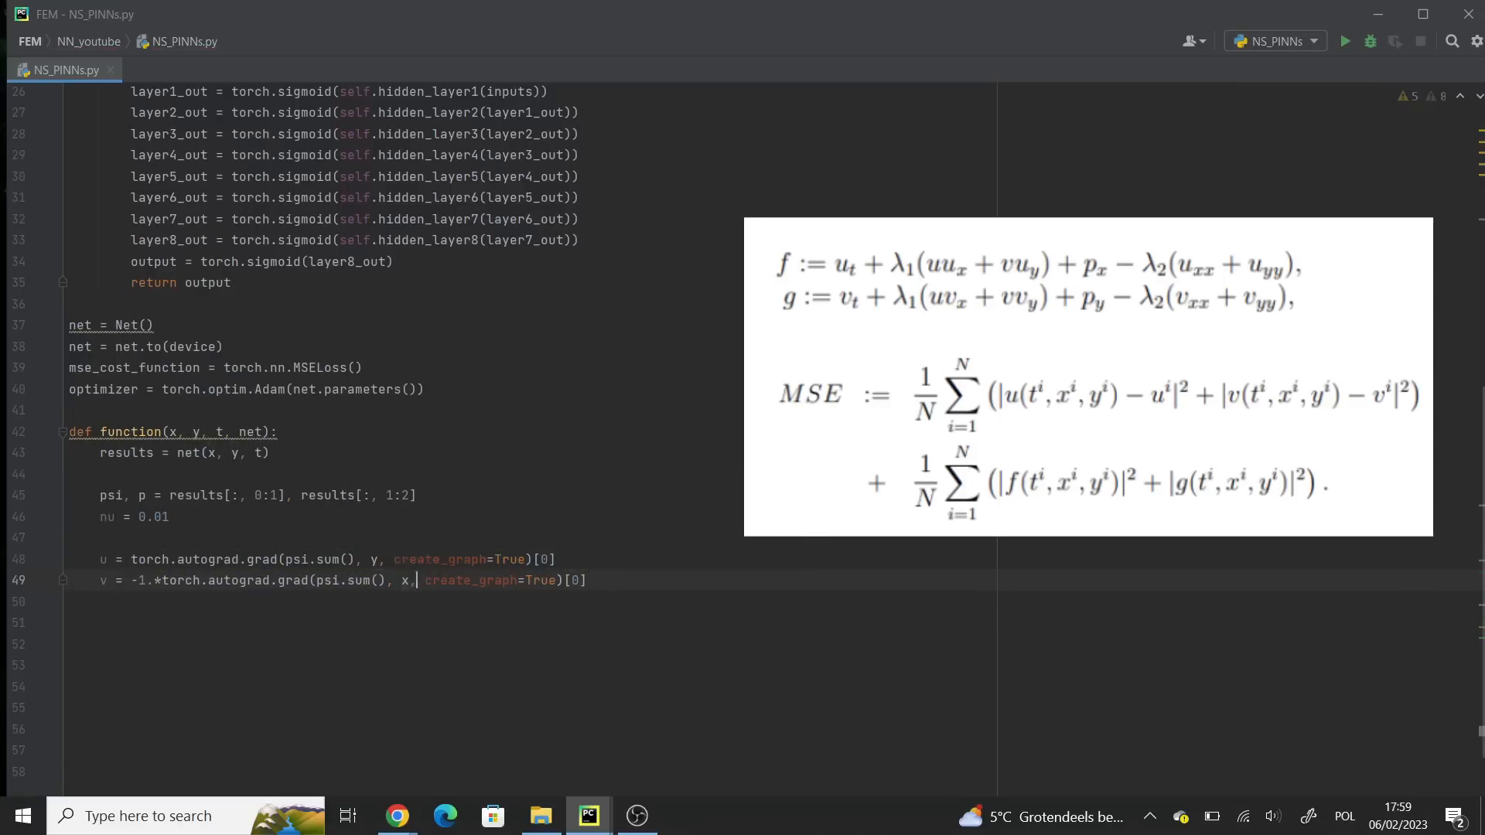
# - Compute velocity derivatives u_x and u_xx and write the f residual equation
pyautogui.write('u_x = torch.autograd.grad(u.sum(), y, create_graph=True)[0]')
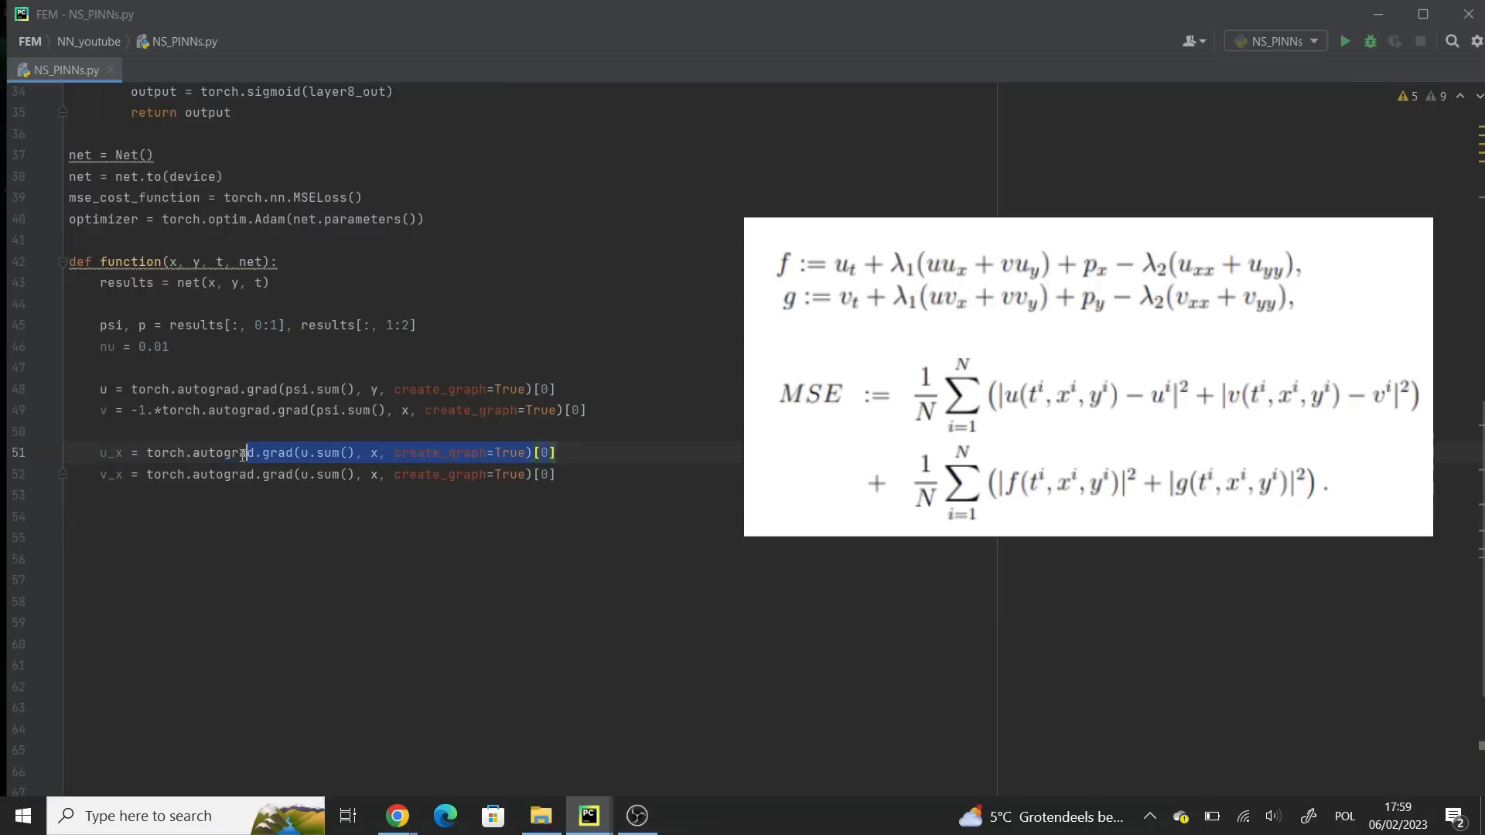
pyautogui.write('u_xx = torch.autograd.grad(u_x.sum(), x, create_graph=True)[0]')
pyautogui.write('f = u_t +')
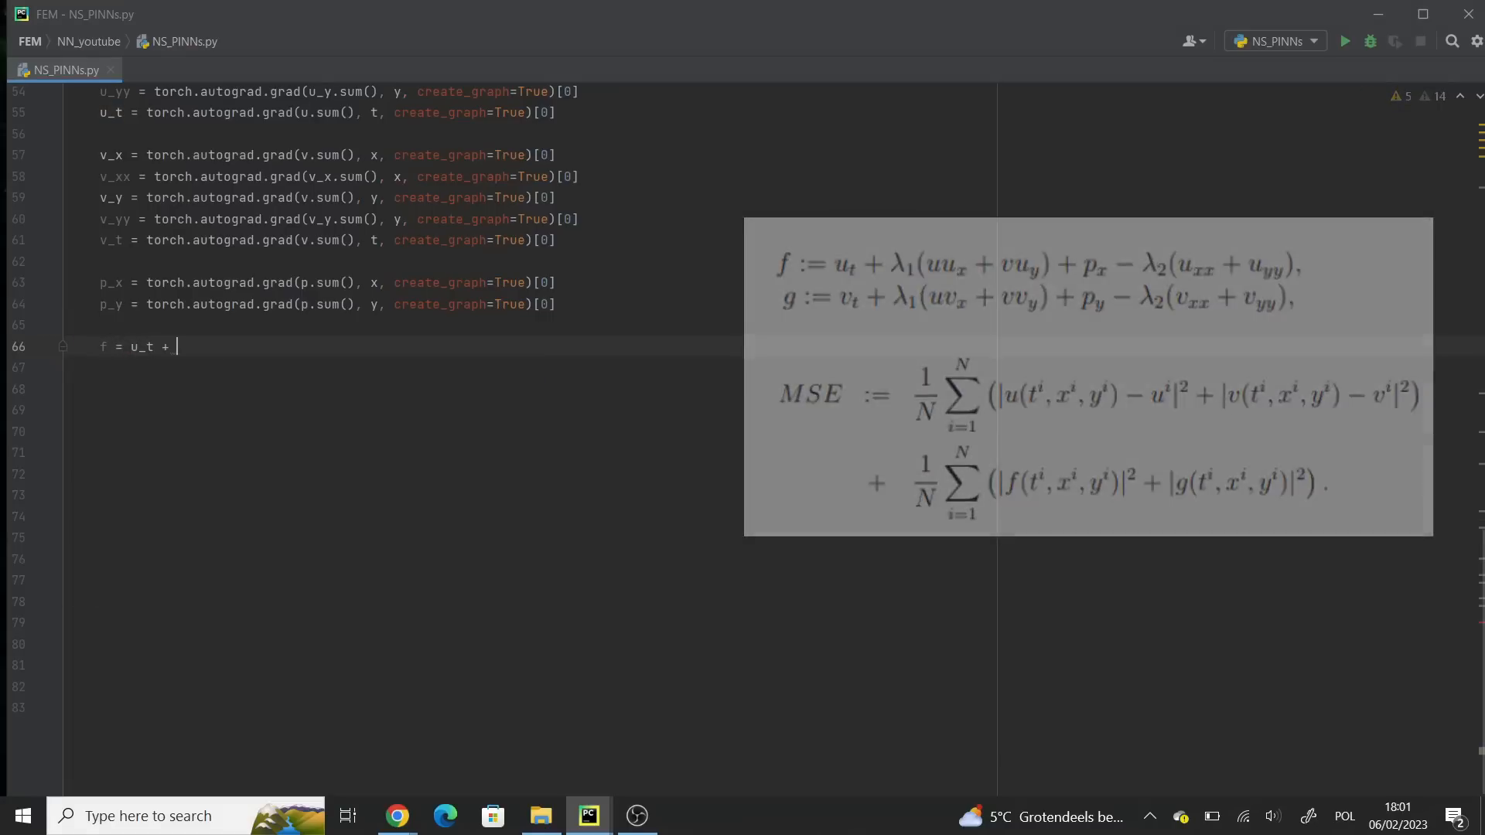
pyautogui.write('u*u_x + v*u_y + p_x - nu*(u_xx + u_yy')
pyautogui.click(534, 368)
pyautogui.write('g = v_t + u*v_x + v*')
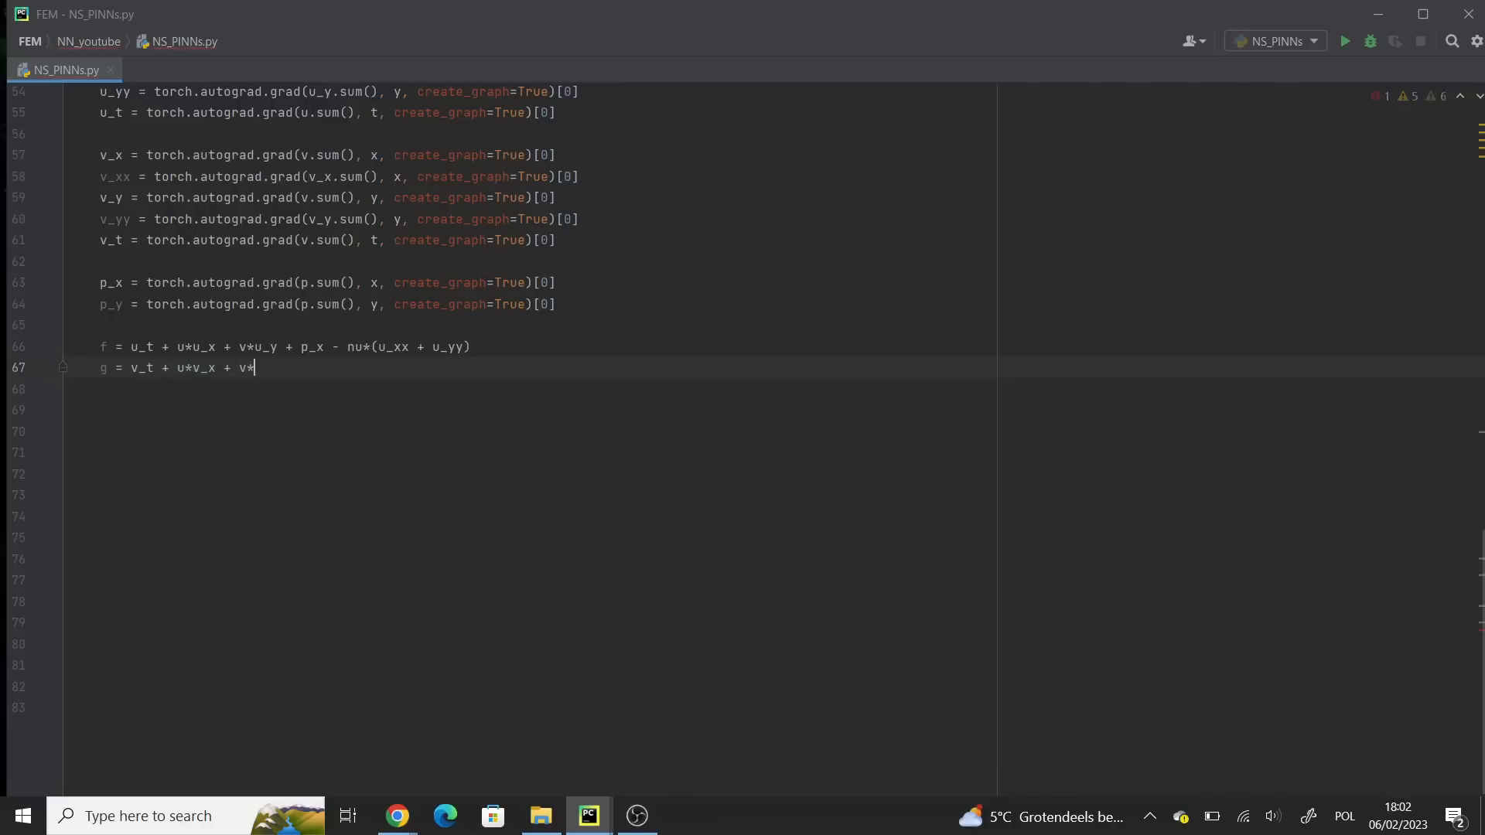
pyautogui.scroll(-3)
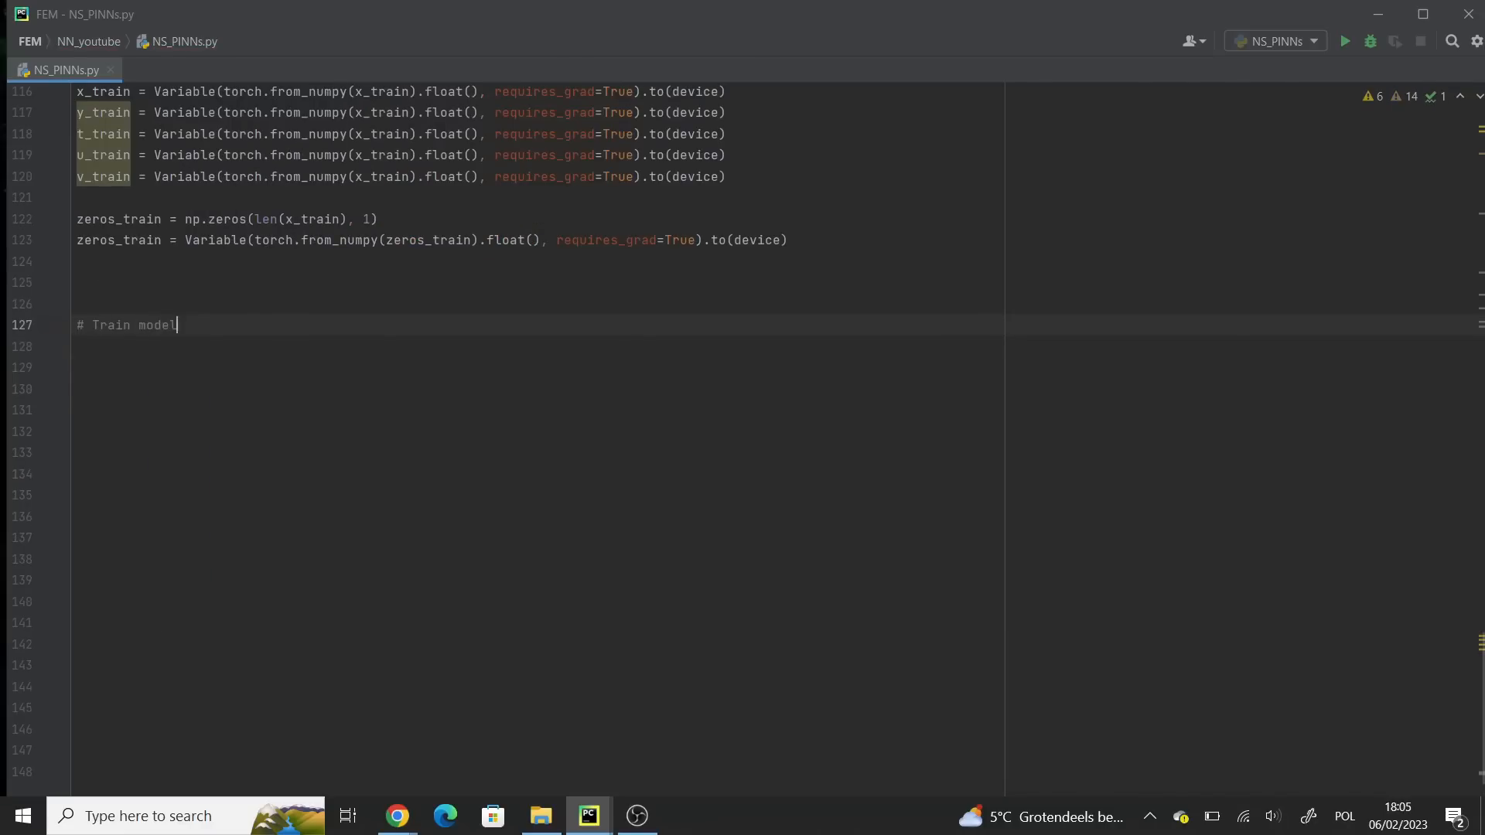
# - Set iterations to 200000 and call function(x_train, y_train, t_train, net) for outputs
pyautogui.write('iterations = 200000')
pyautogui.click(537, 432)
pyautogui.write('u_out')
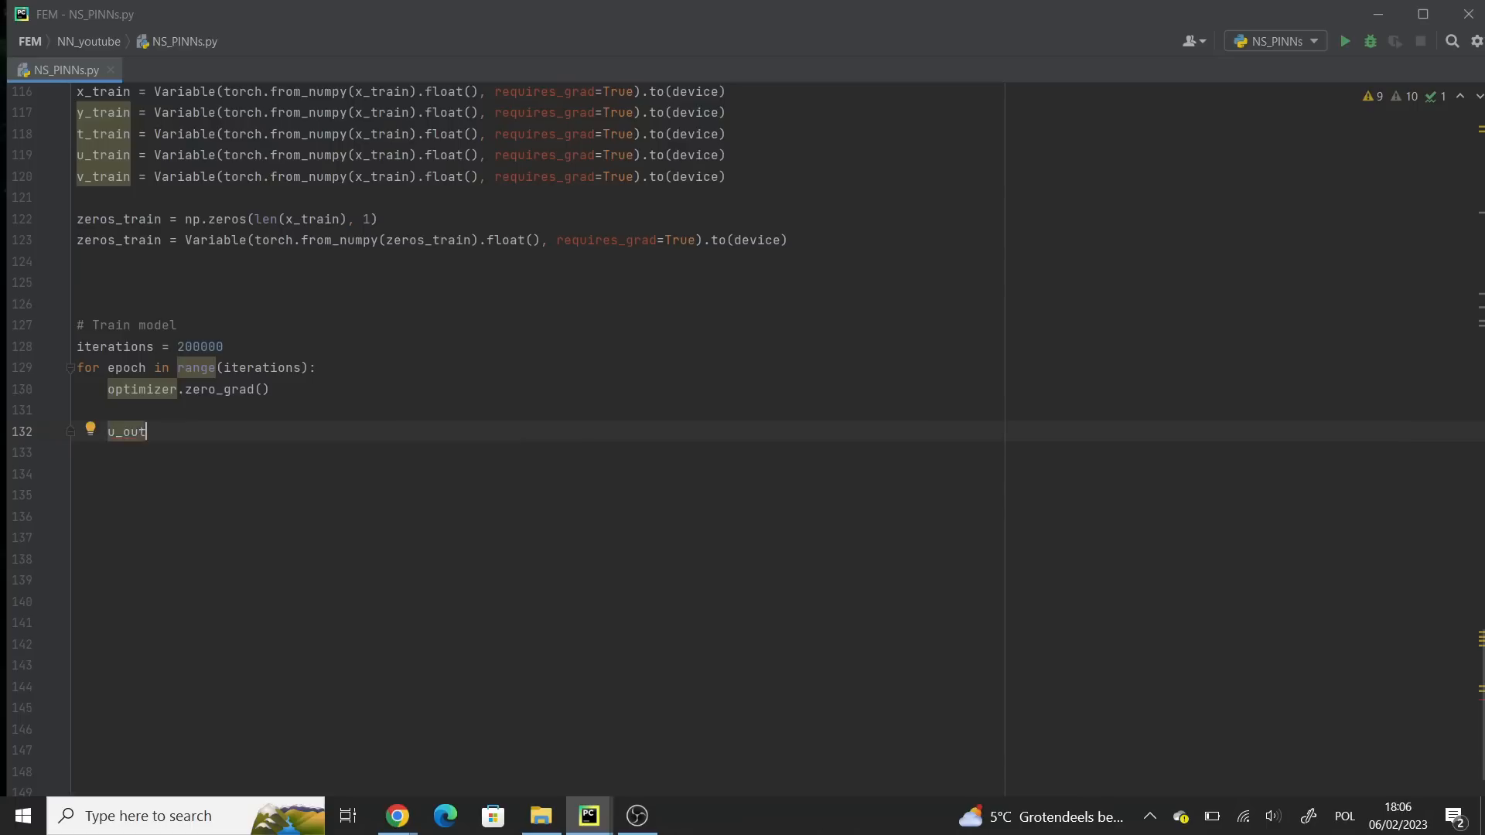
pyautogui.write(', v_out, p_out, f_out, g_out =')
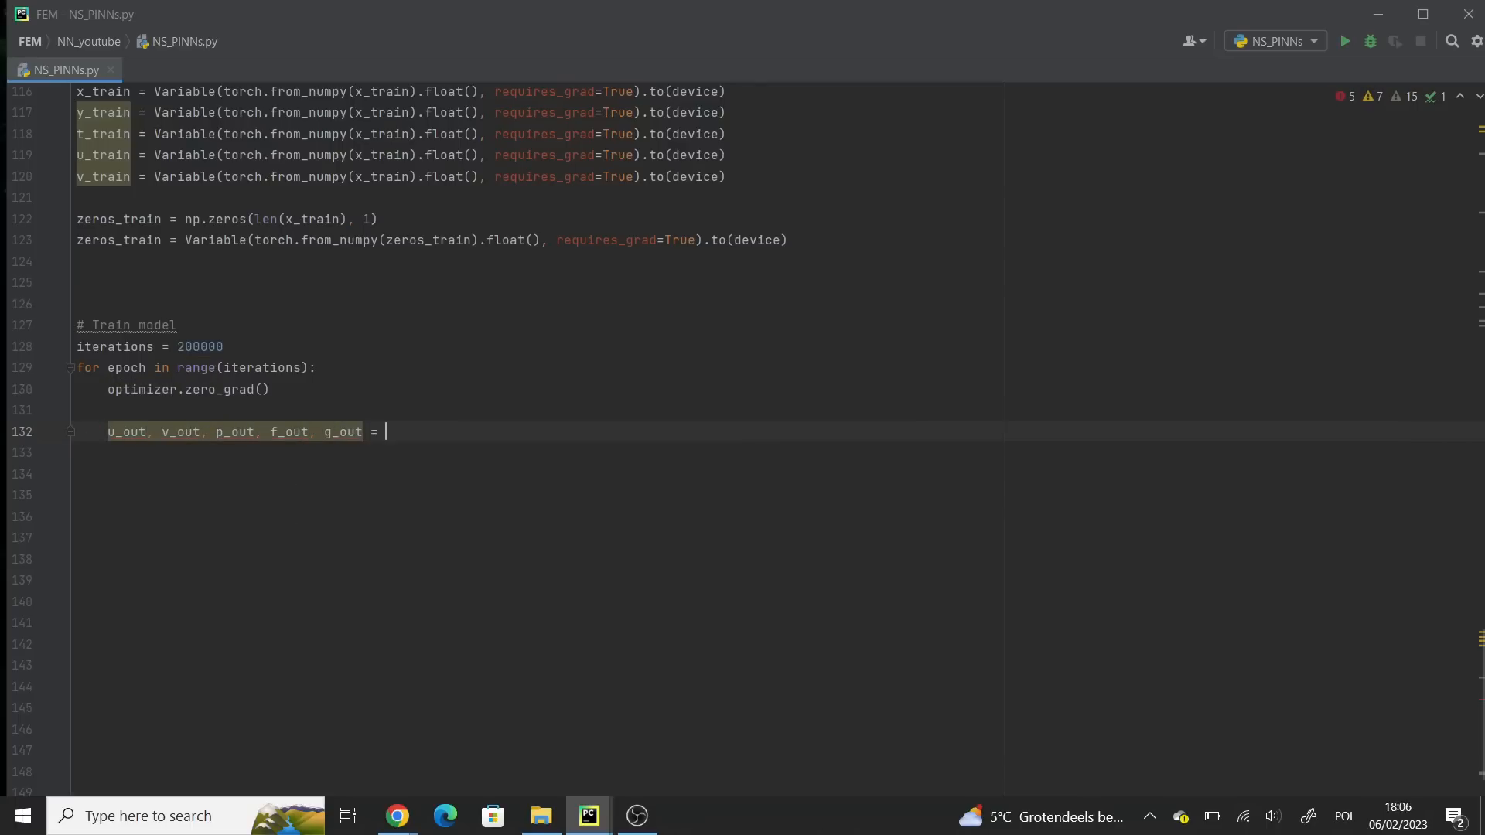
pyautogui.write('f')
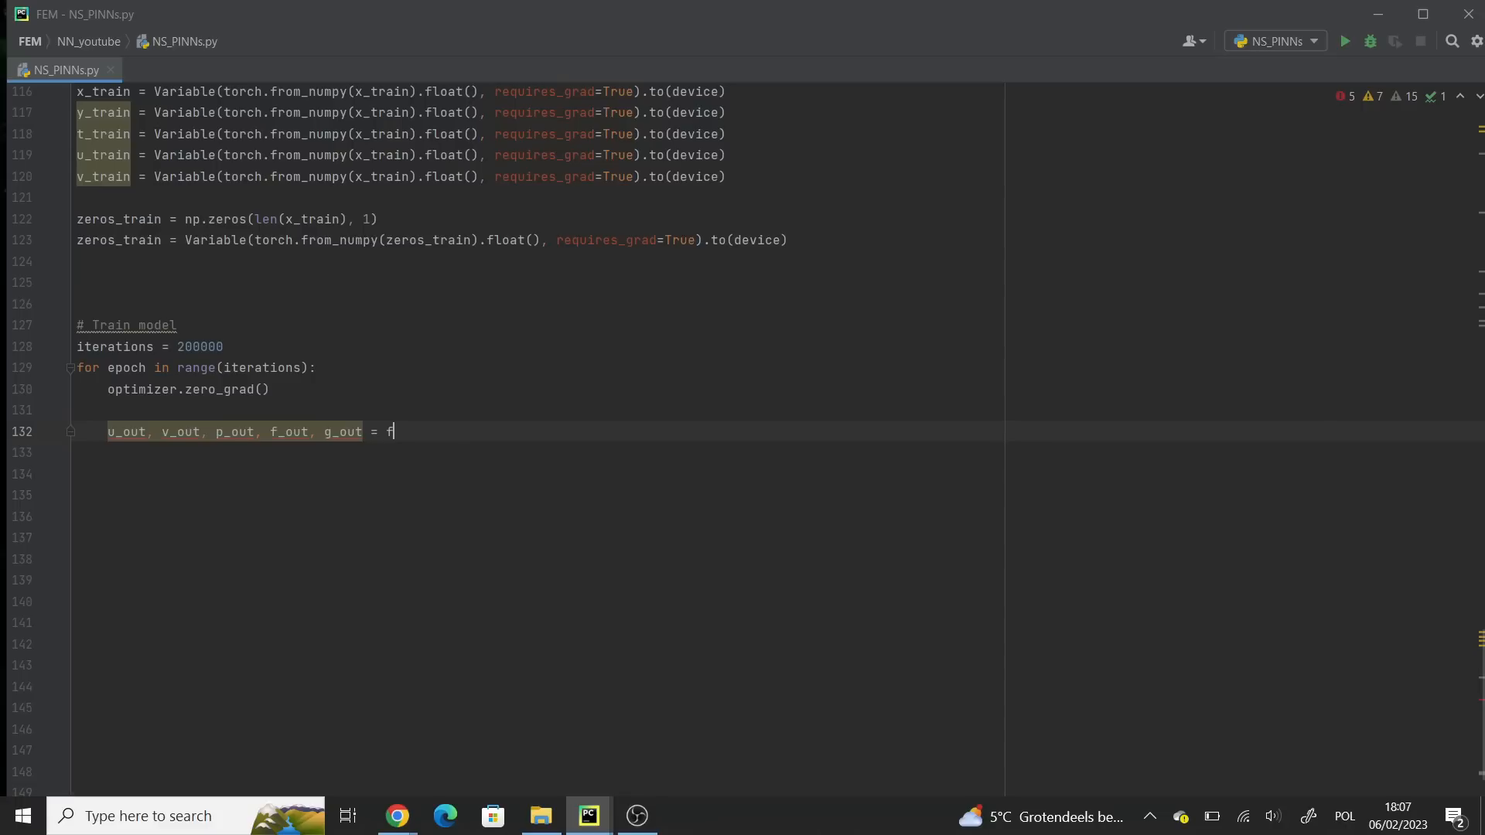
pyautogui.write('unction()')
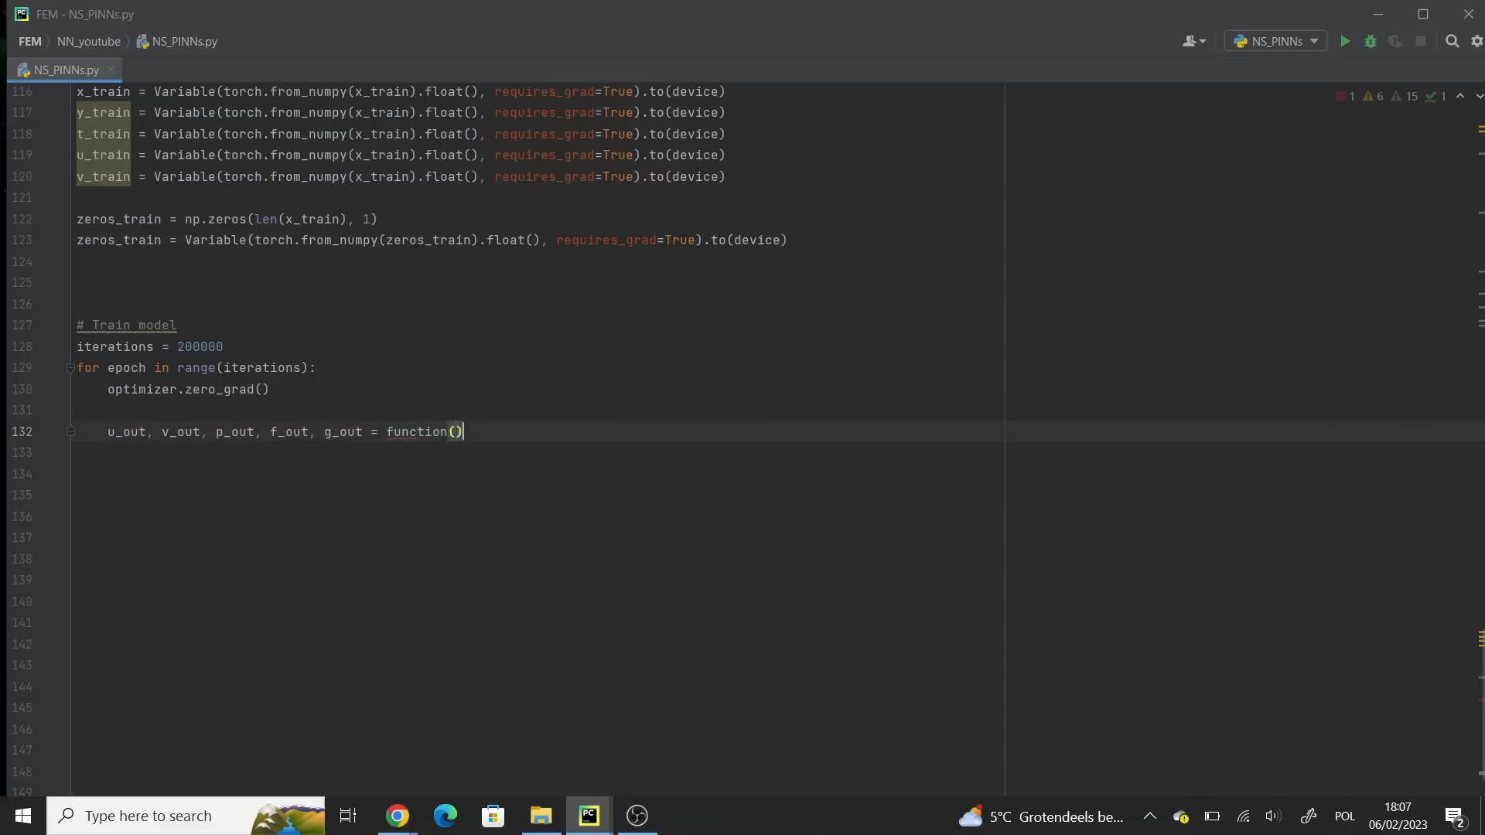
pyautogui.write('x_train, y_train, t_train, net)')
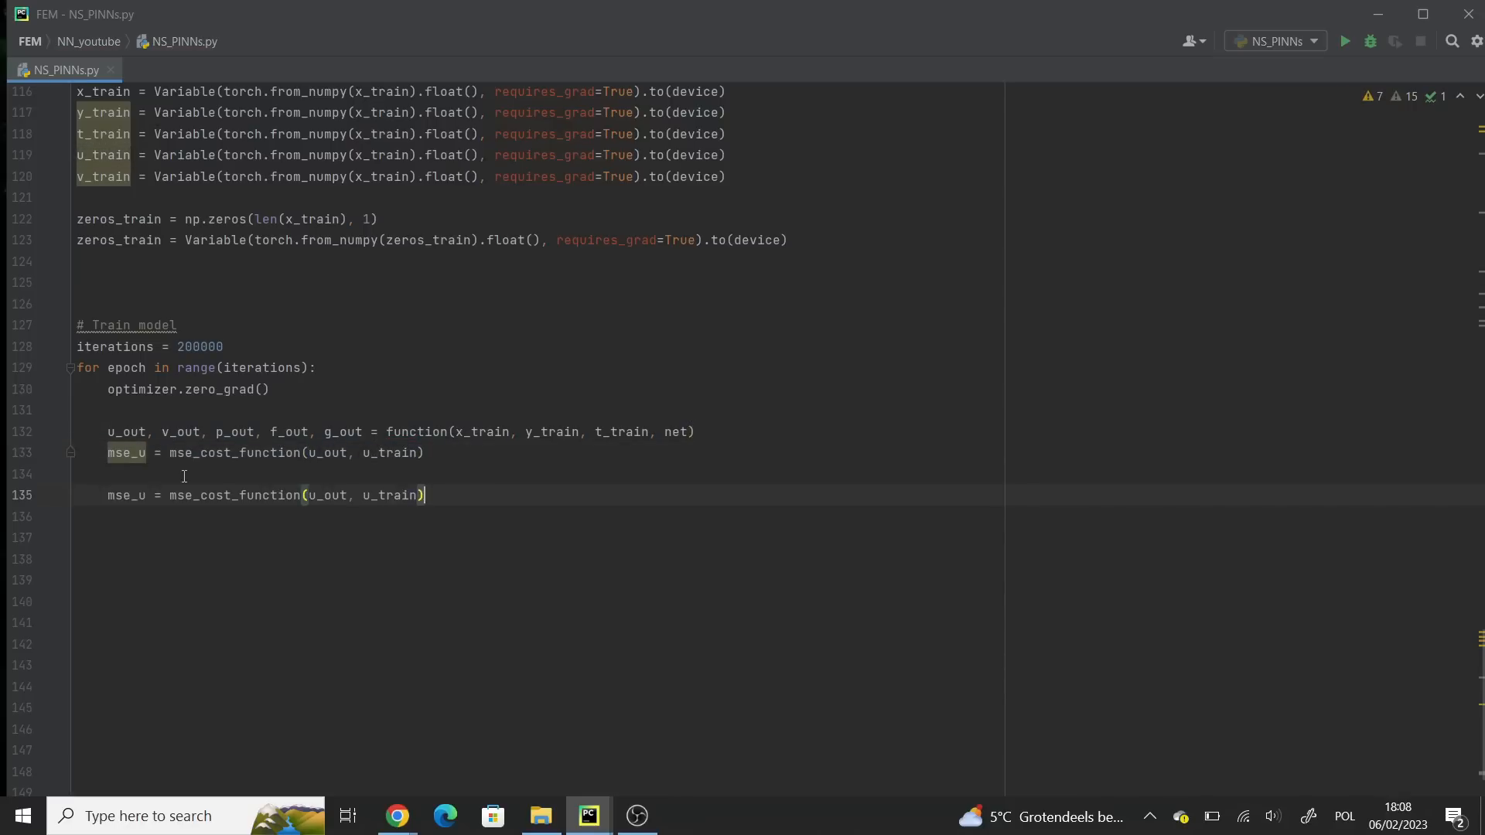
# - Add MSE losses like mse_v, backpropagate, and print each epoch's training loss
pyautogui.write('mse_v = mse_cost_function(v_out, v_train)')
pyautogui.click(538, 664)
pyautogui.write('with')
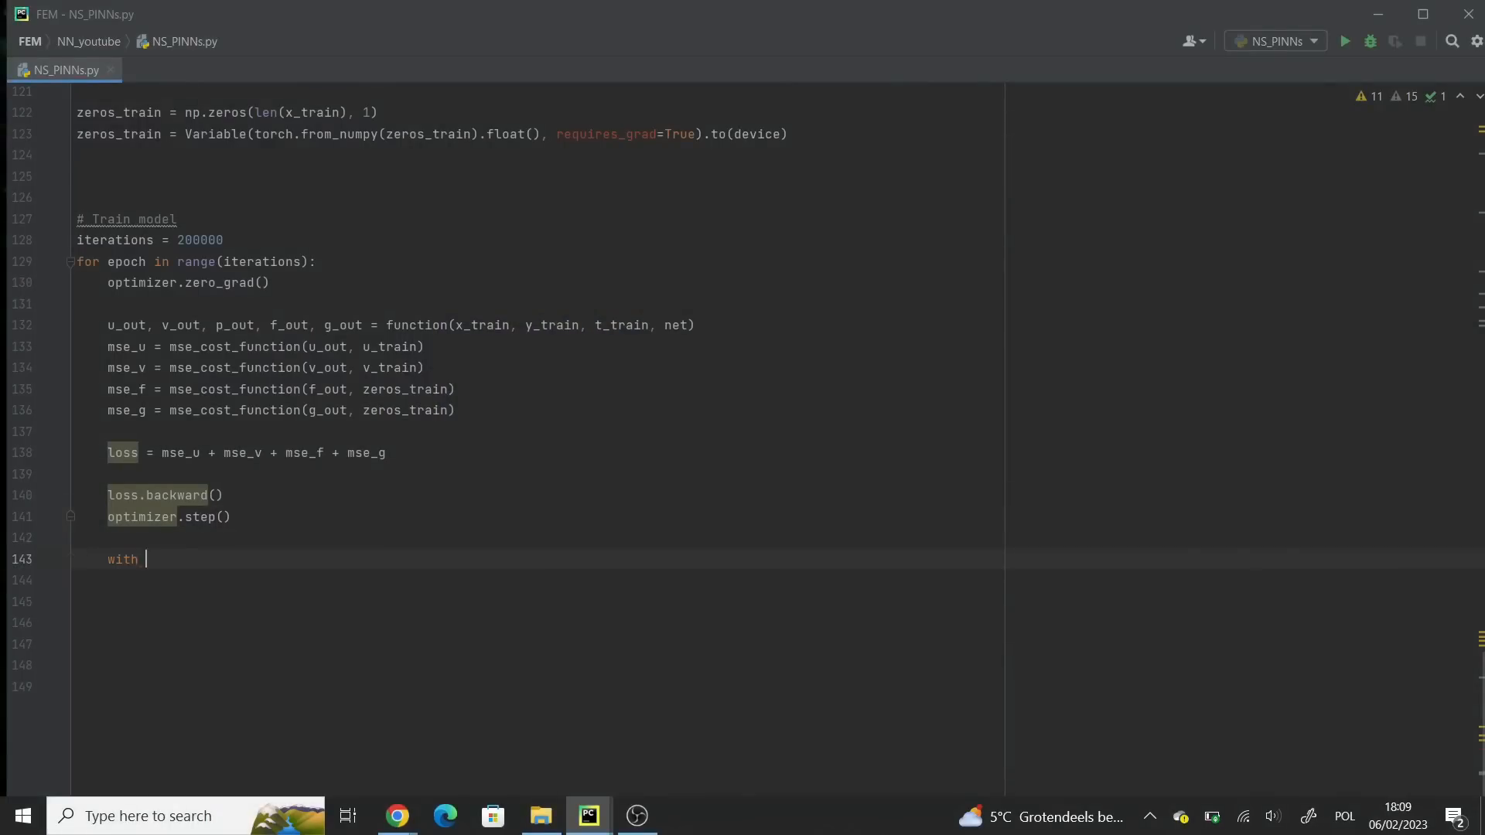
pyautogui.write('torch.autograd.no_grad():')
pyautogui.click(540, 601)
pyautogui.write('print(')
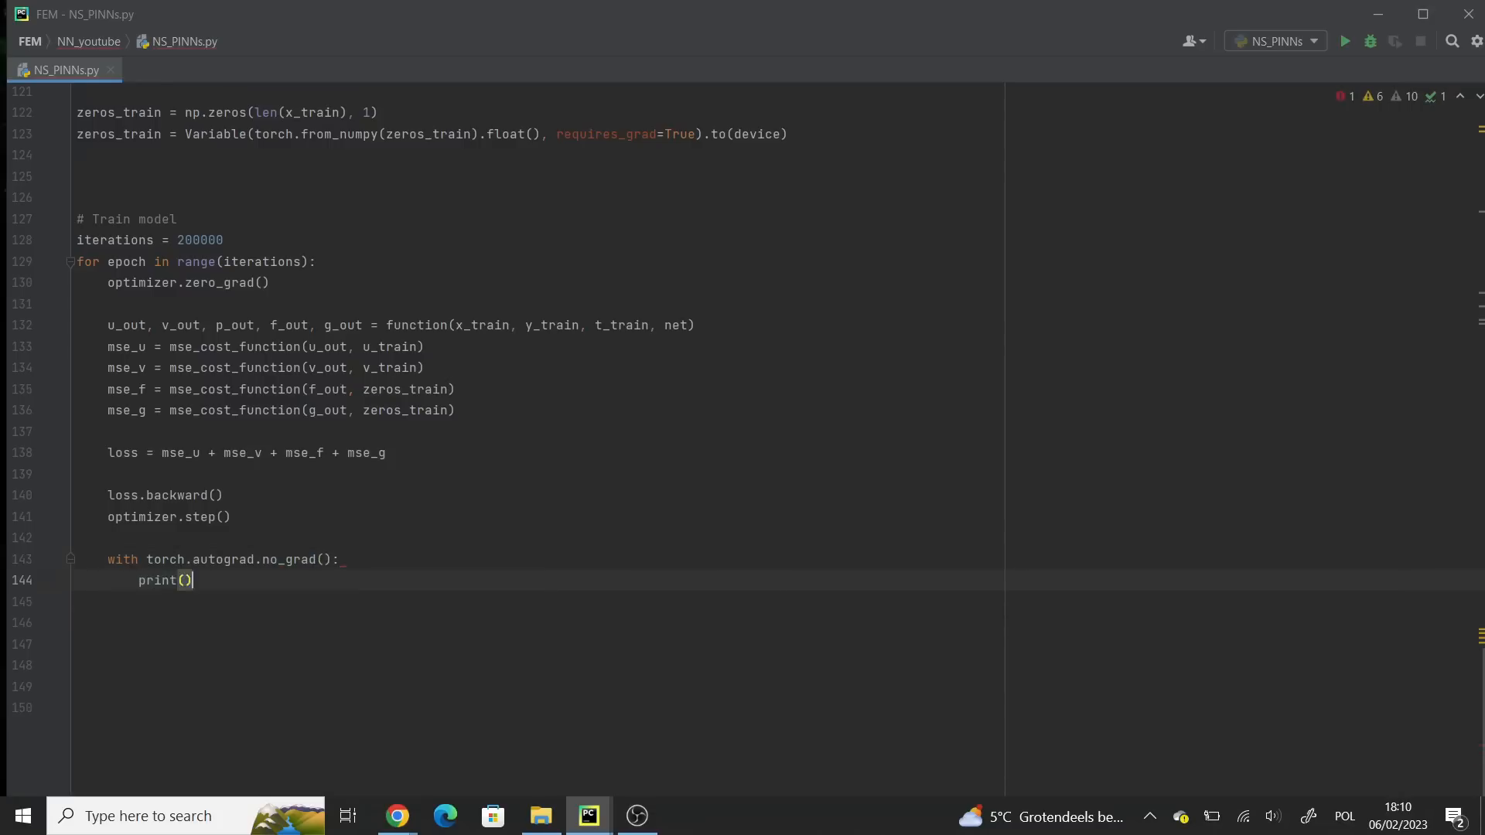
pyautogui.write('epoch, "Train"')
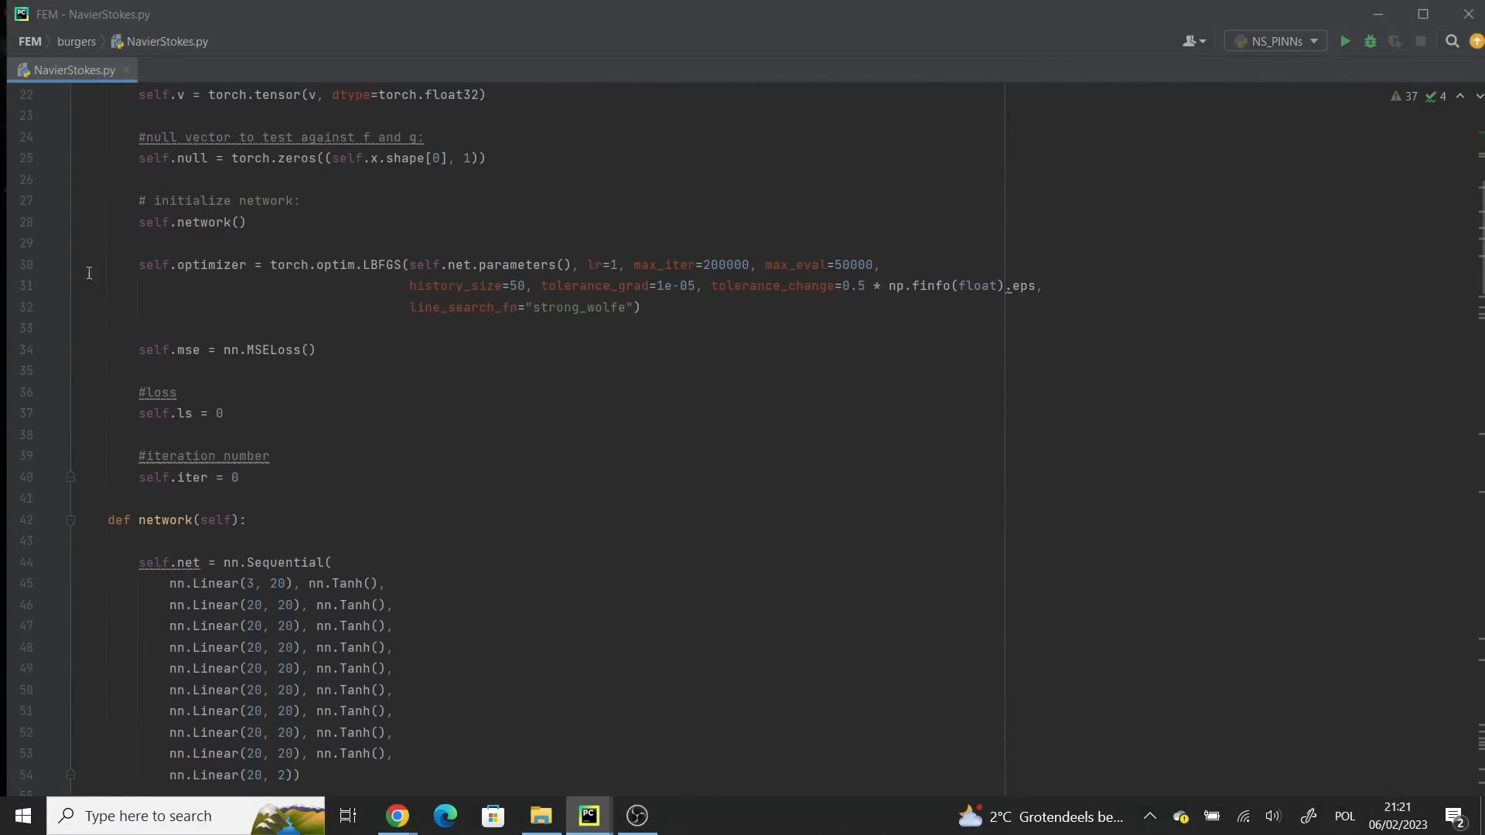
# - Scroll NavierStokes.py through residuals, closure, training data, model saving and contour plots
pyautogui.scroll(-3)
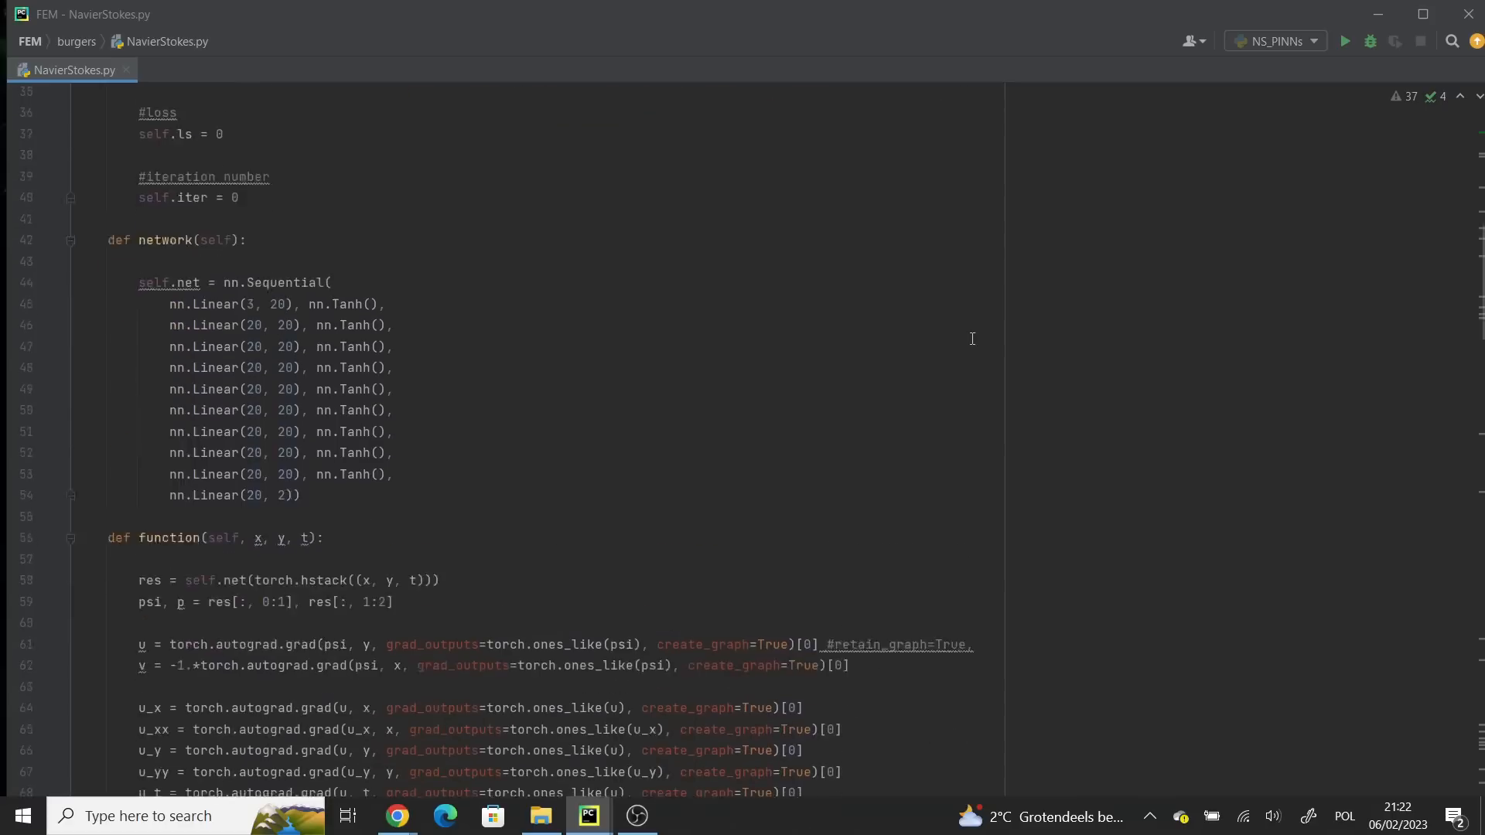
pyautogui.scroll(-3)
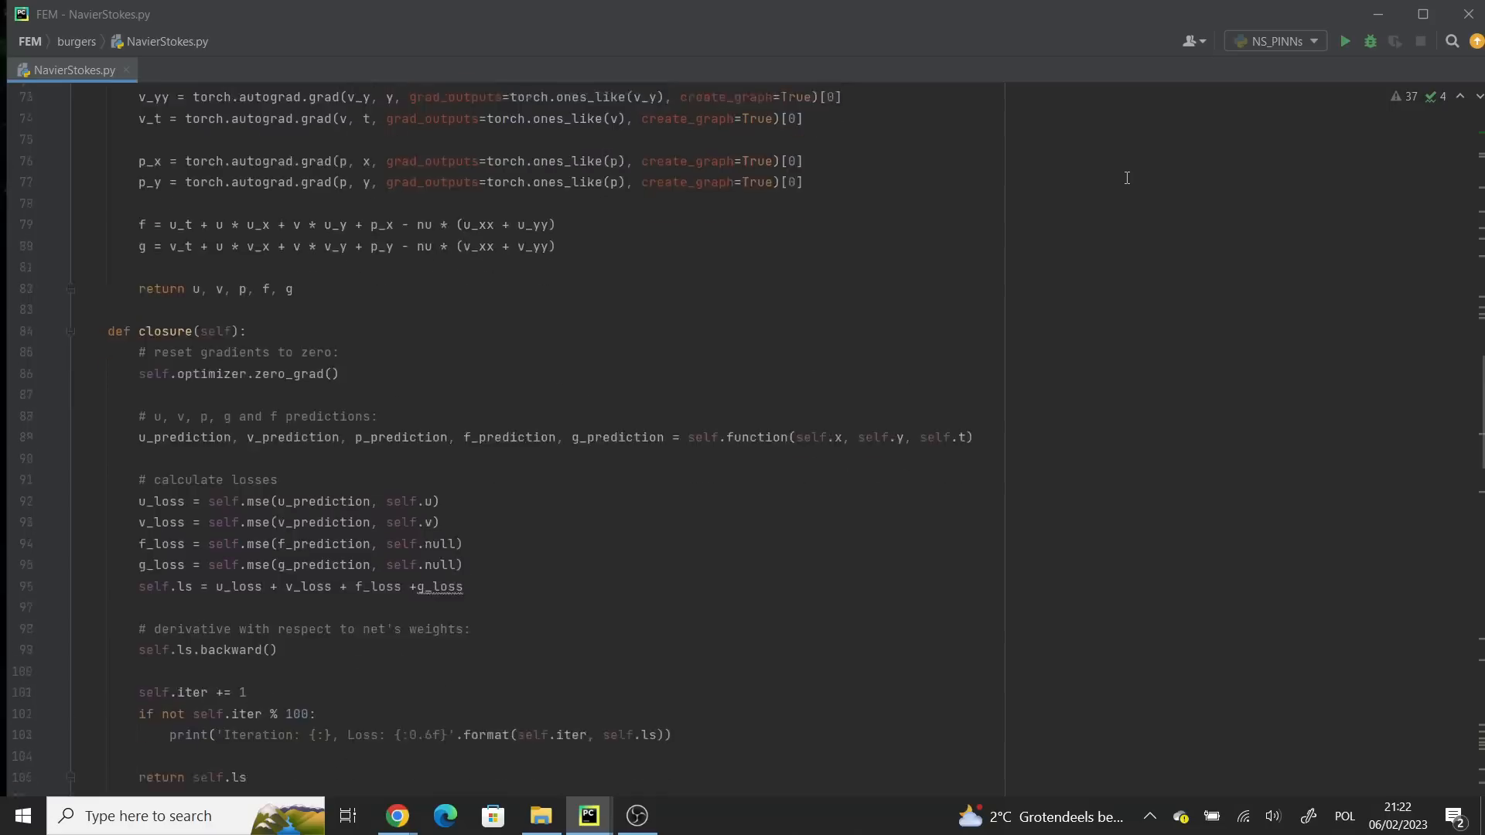
pyautogui.scroll(-3)
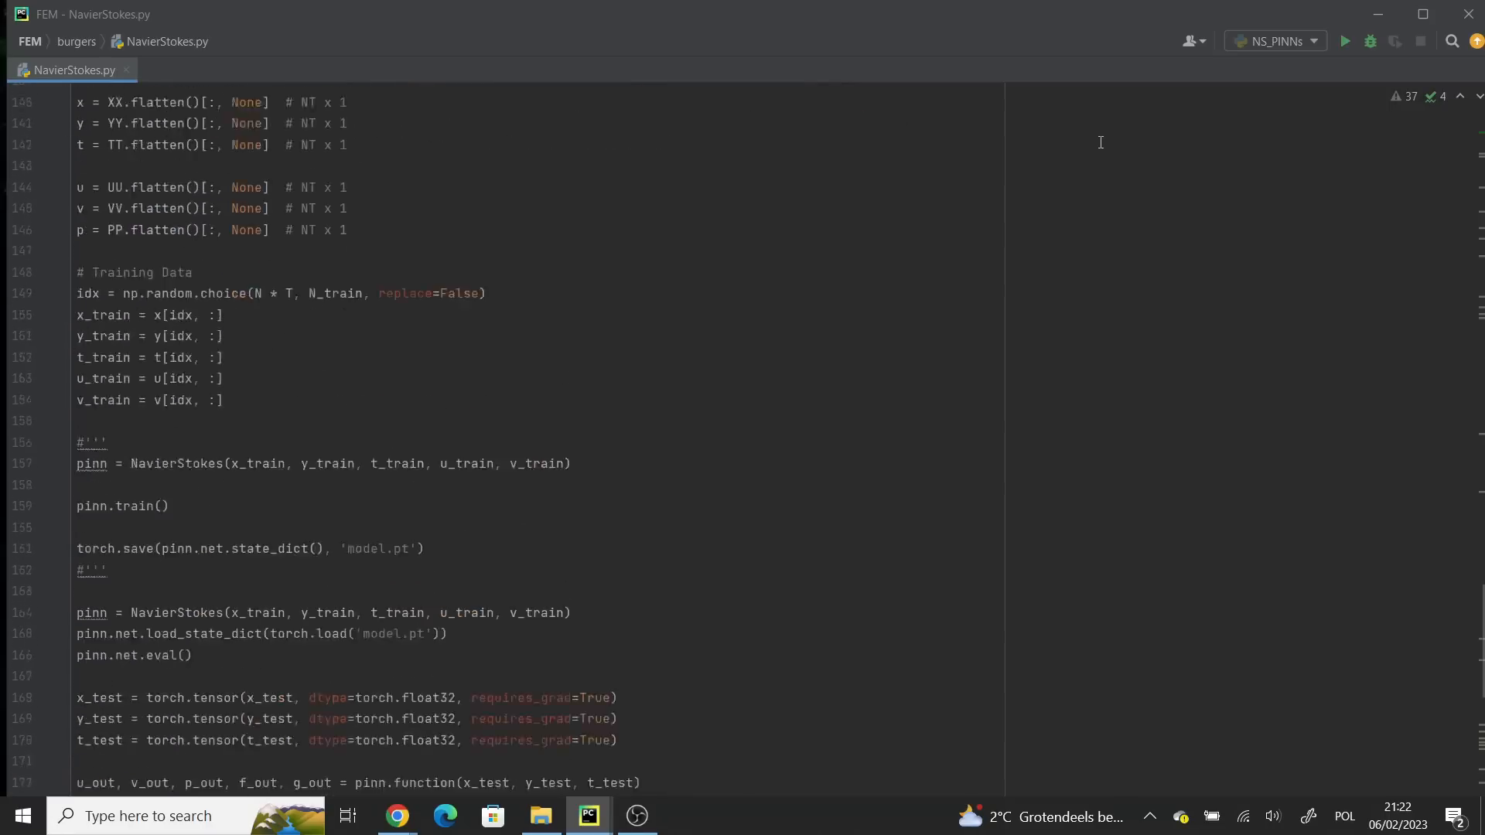
pyautogui.scroll(-3)
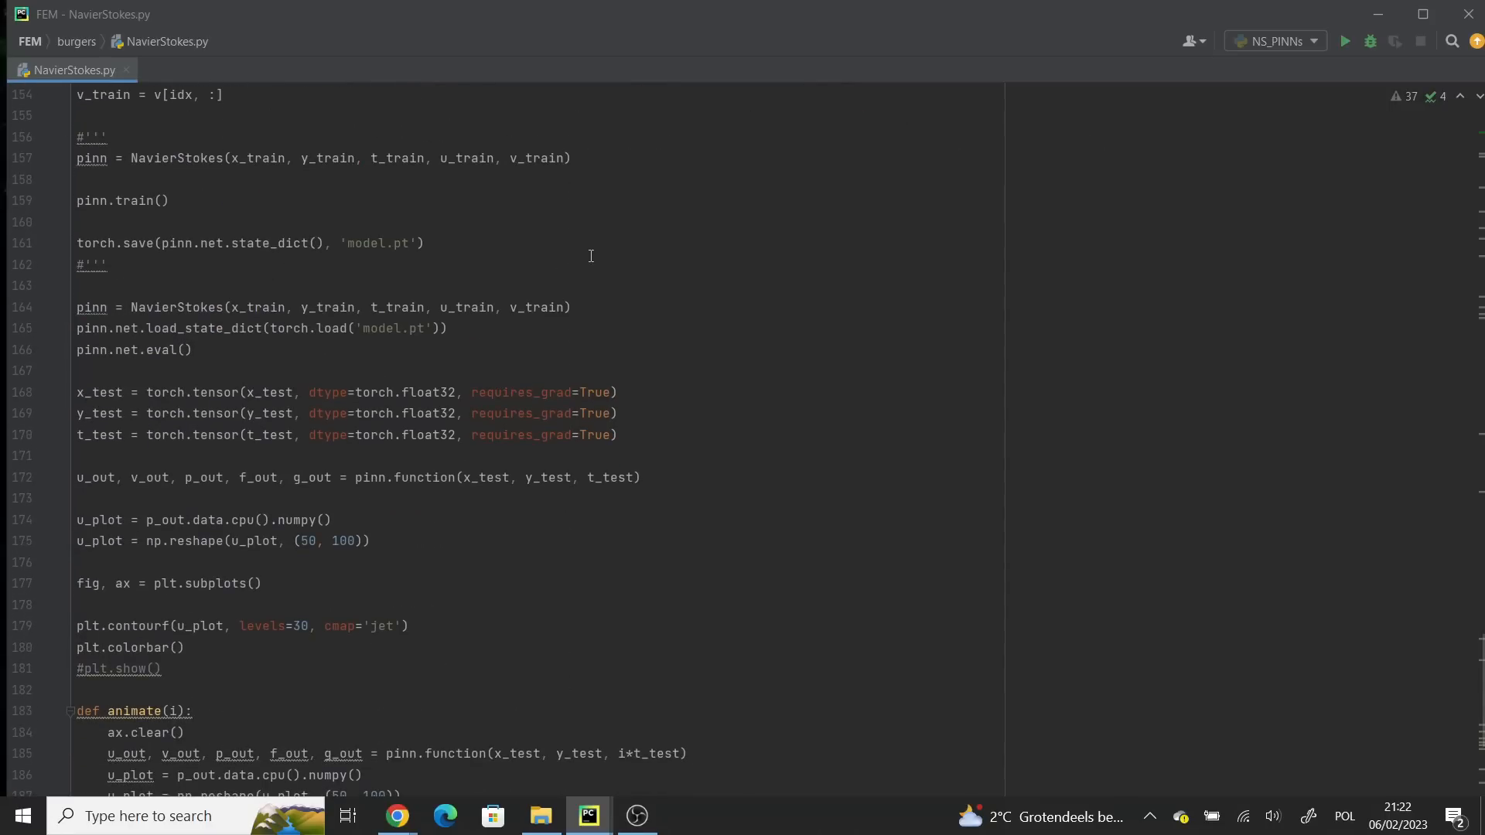